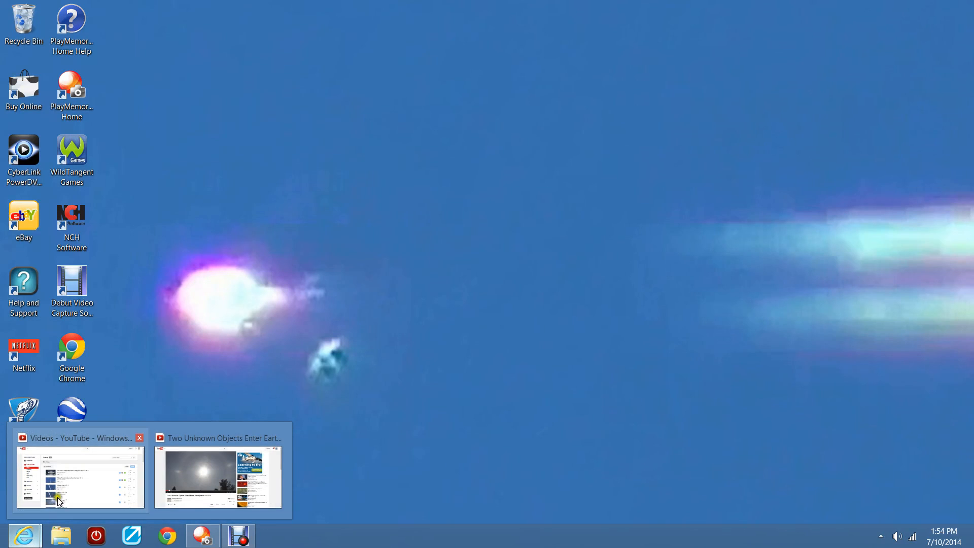
Restore the Video Manager tab and scroll the uploads list down to the late-June videos.
click(80, 477)
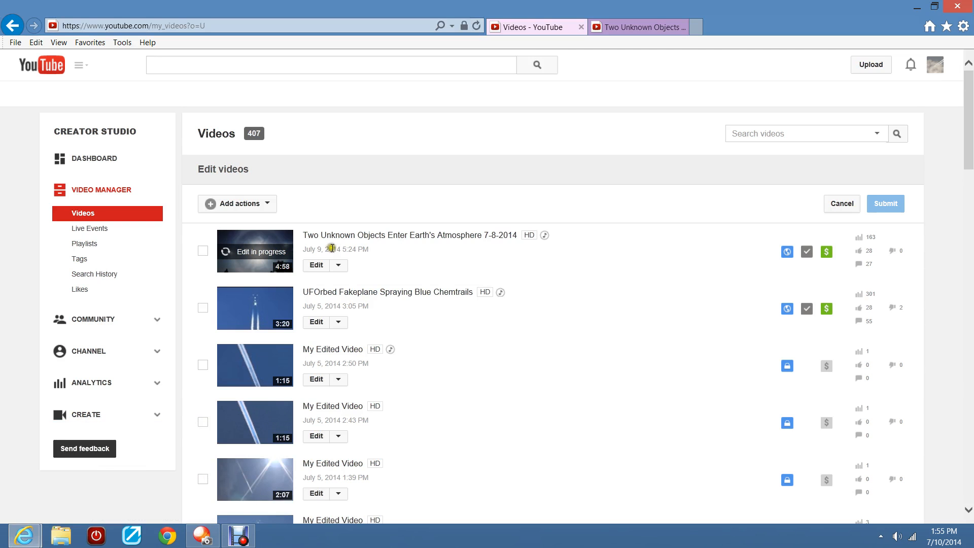
mouse_move(303, 256)
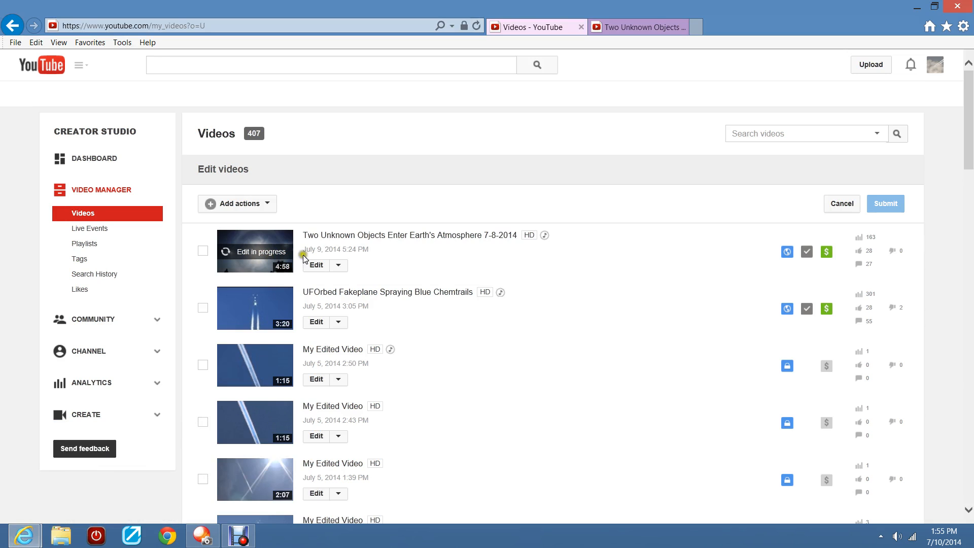
mouse_move(497, 242)
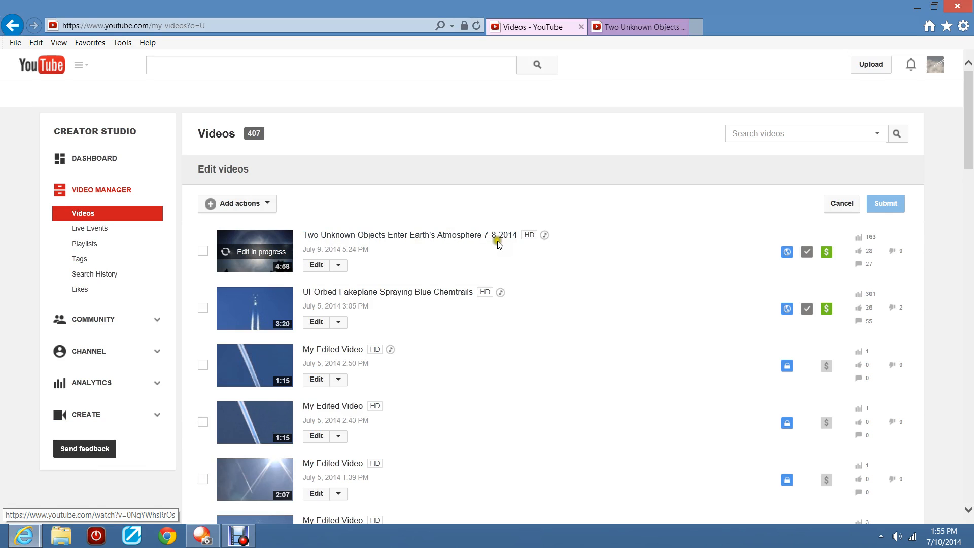
mouse_move(458, 264)
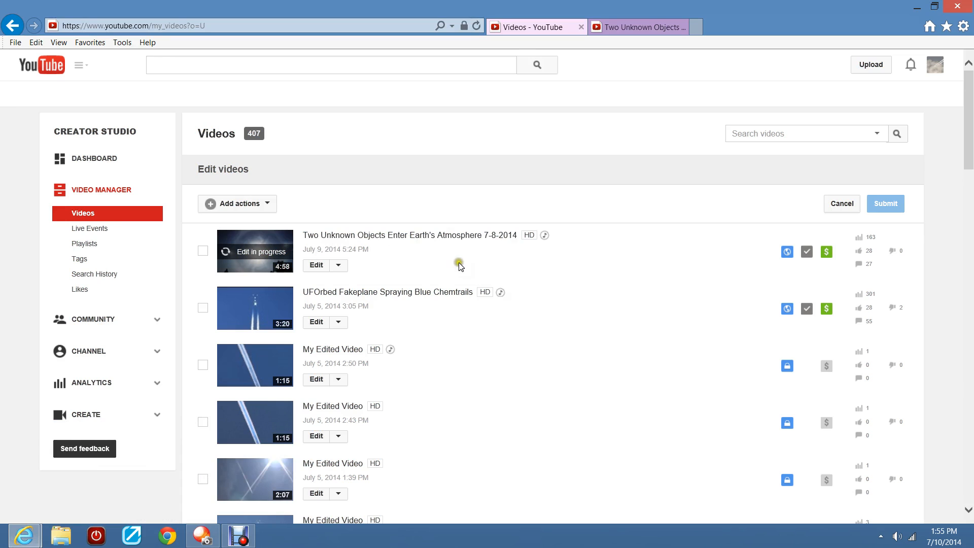
mouse_move(409, 310)
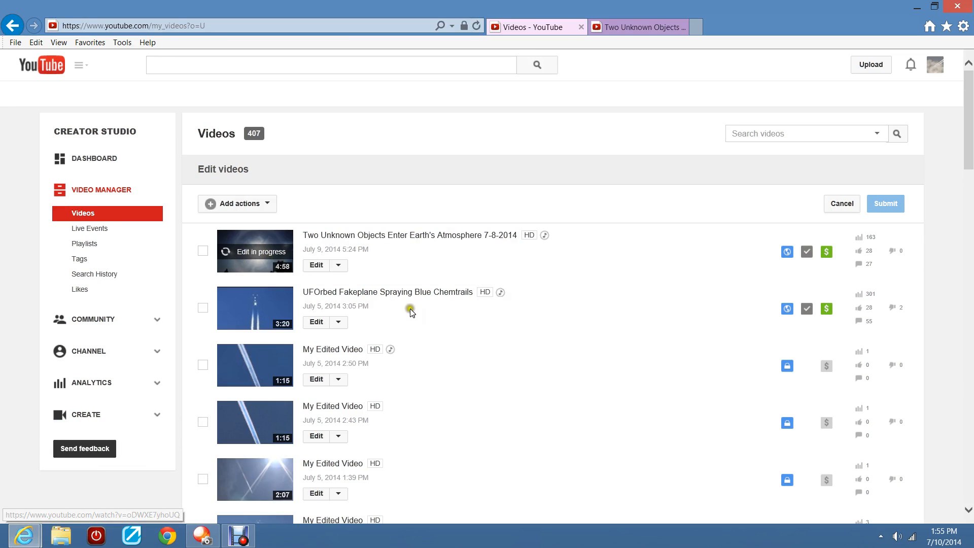
scroll(down, 3)
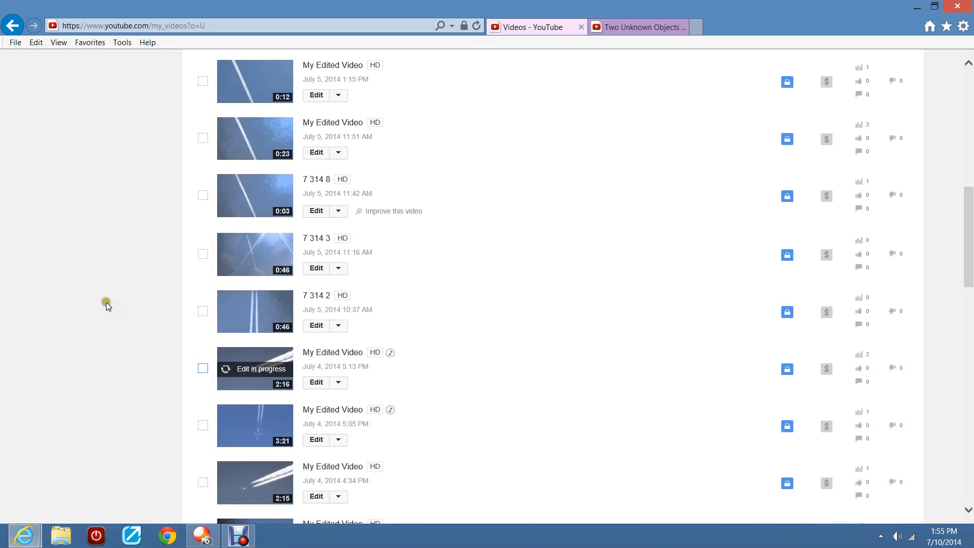
scroll(down, 3)
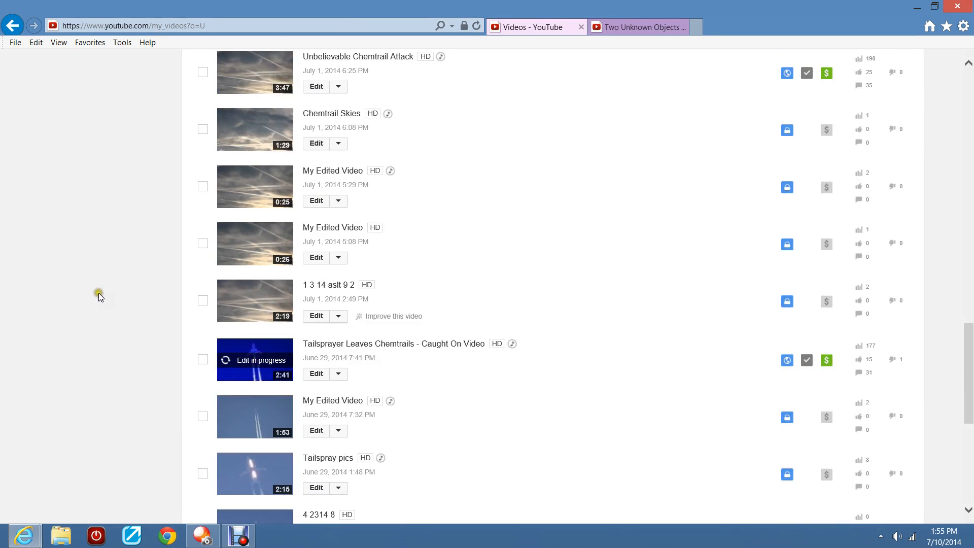
mouse_move(64, 353)
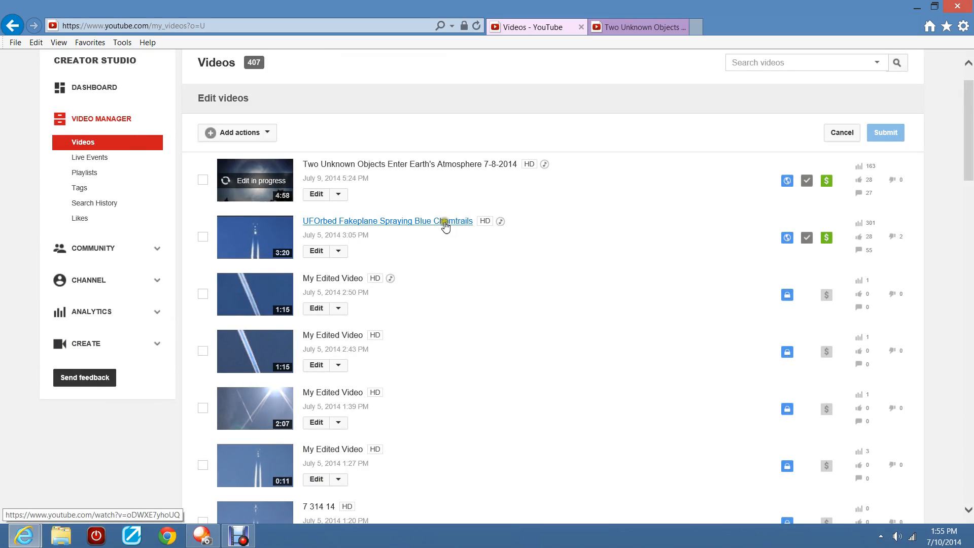
mouse_move(257, 189)
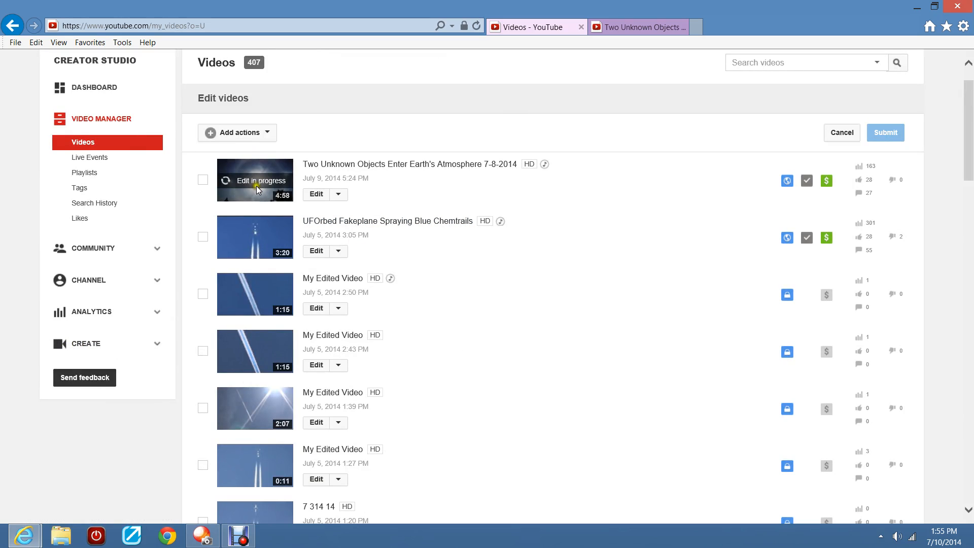
mouse_move(815, 221)
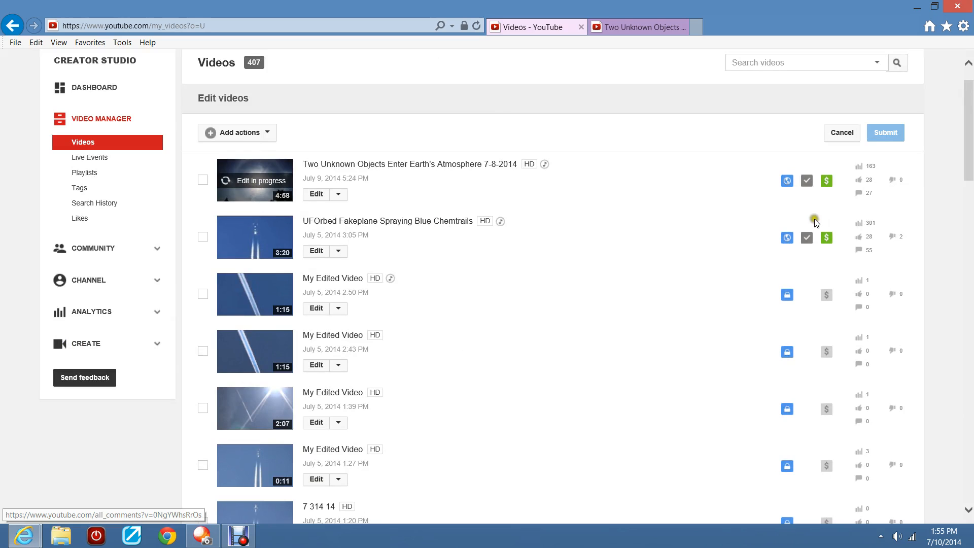
mouse_move(248, 184)
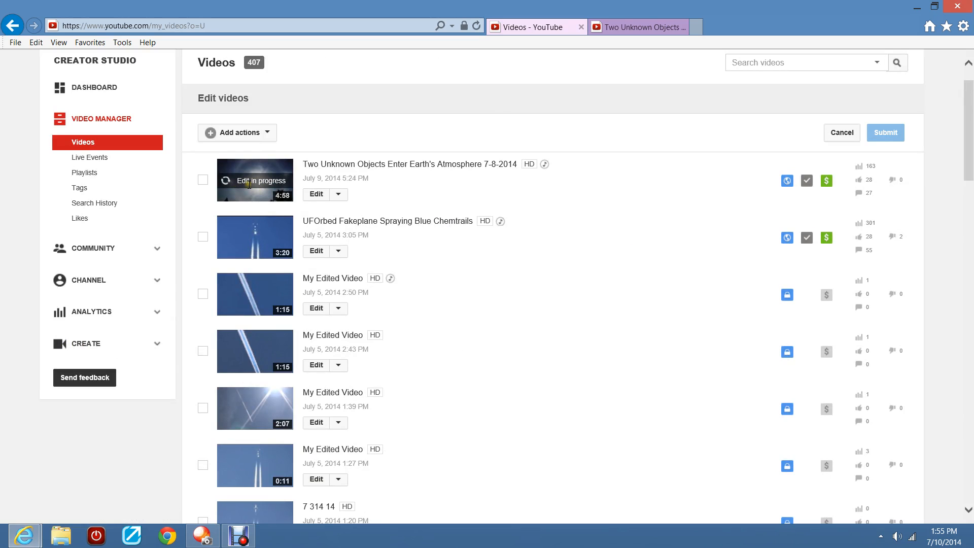
Go to the Two Unknown Objects watch page, pause playback and scroll down to the comments.
click(255, 181)
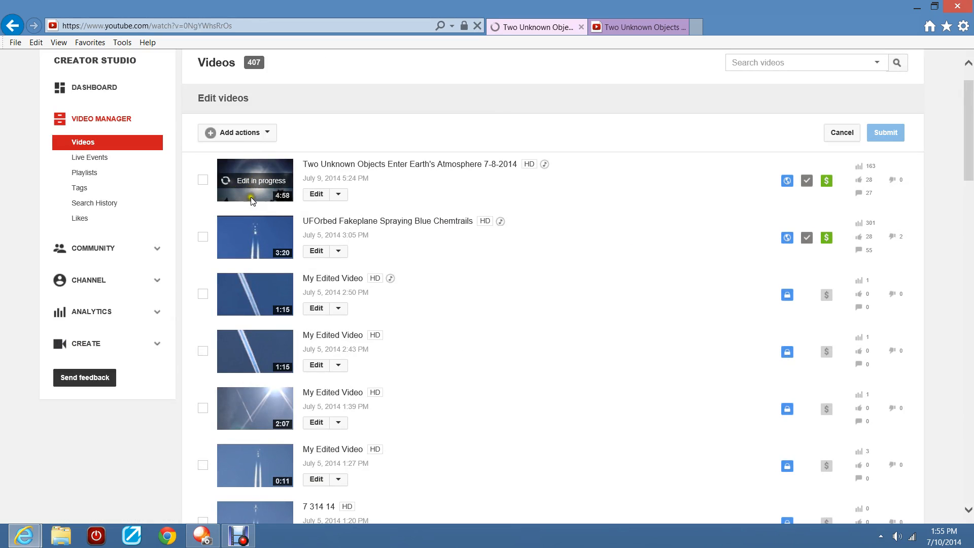
click(884, 132)
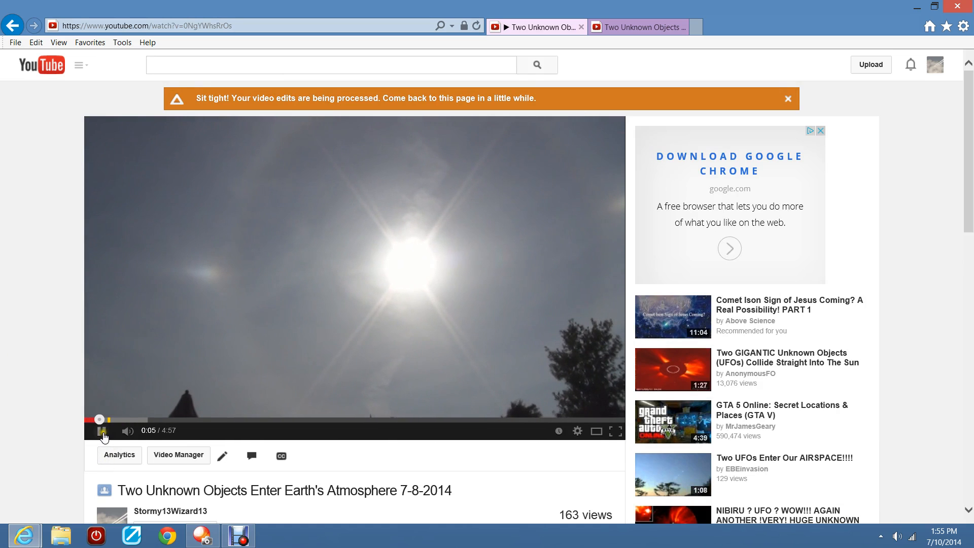
scroll(down, 3)
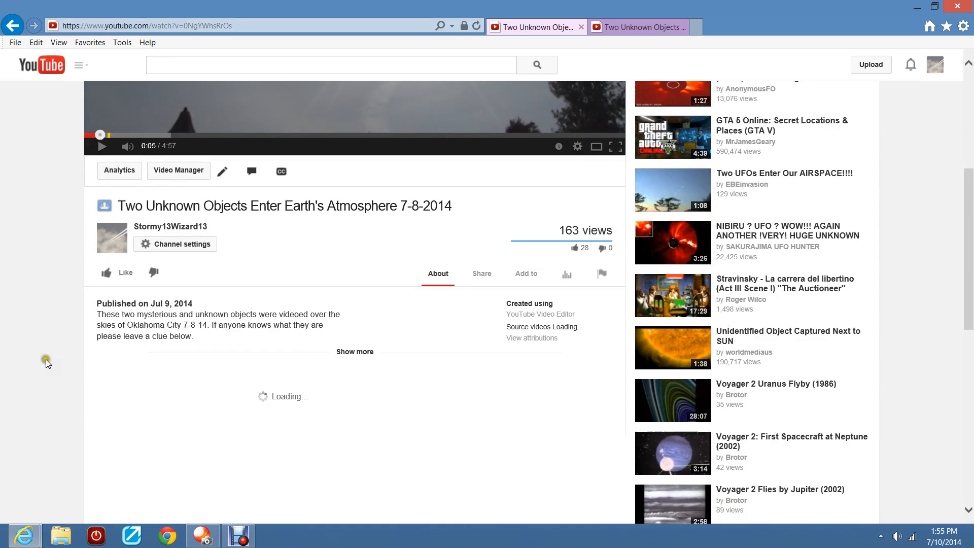
scroll(down, 3)
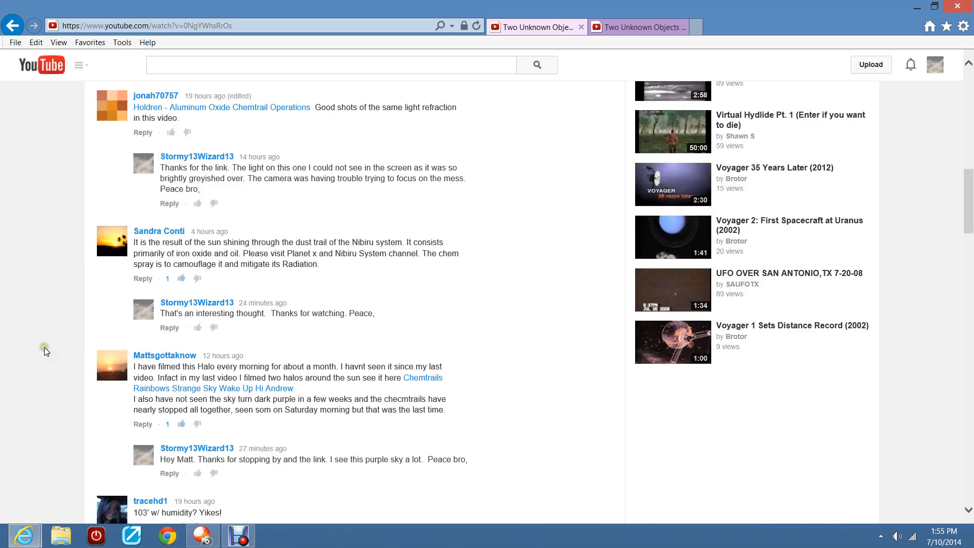
scroll(up, 3)
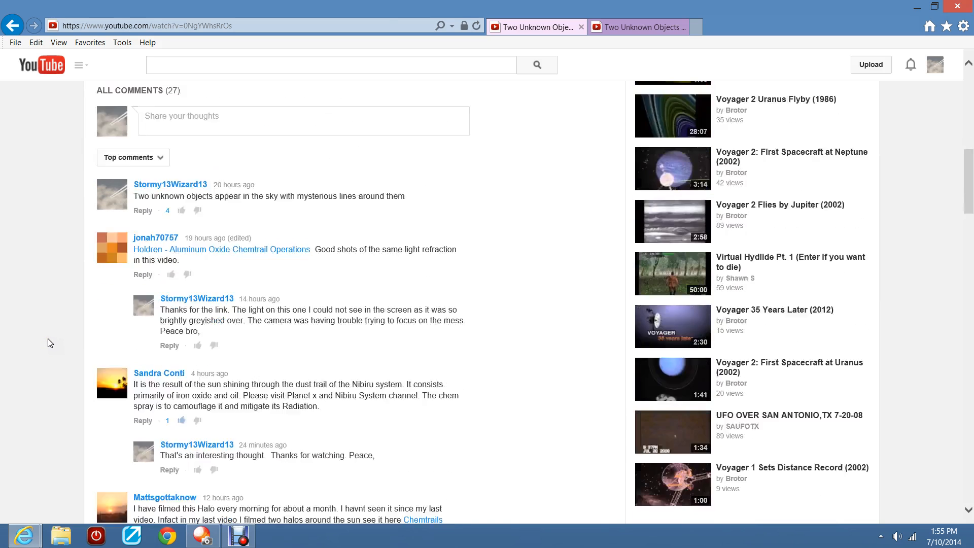
scroll(down, 3)
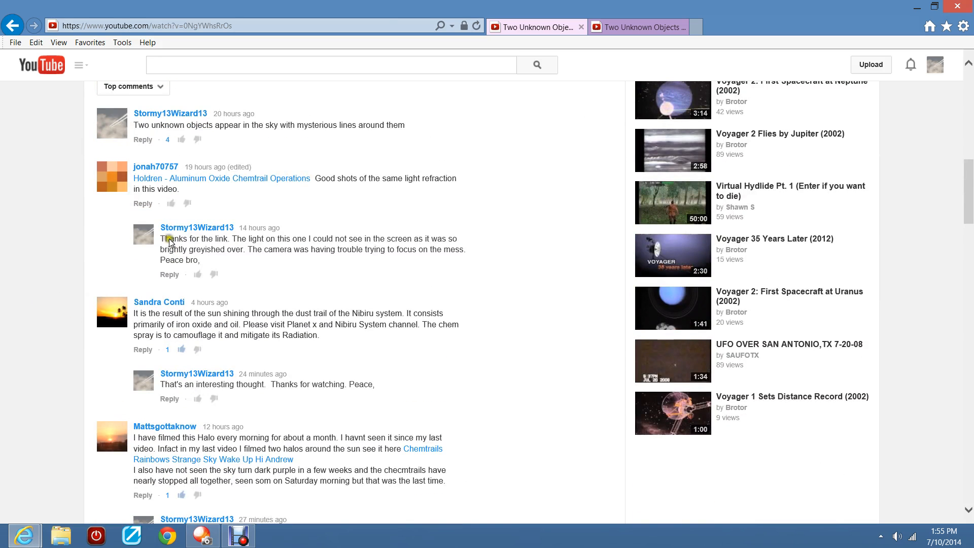
scroll(down, 3)
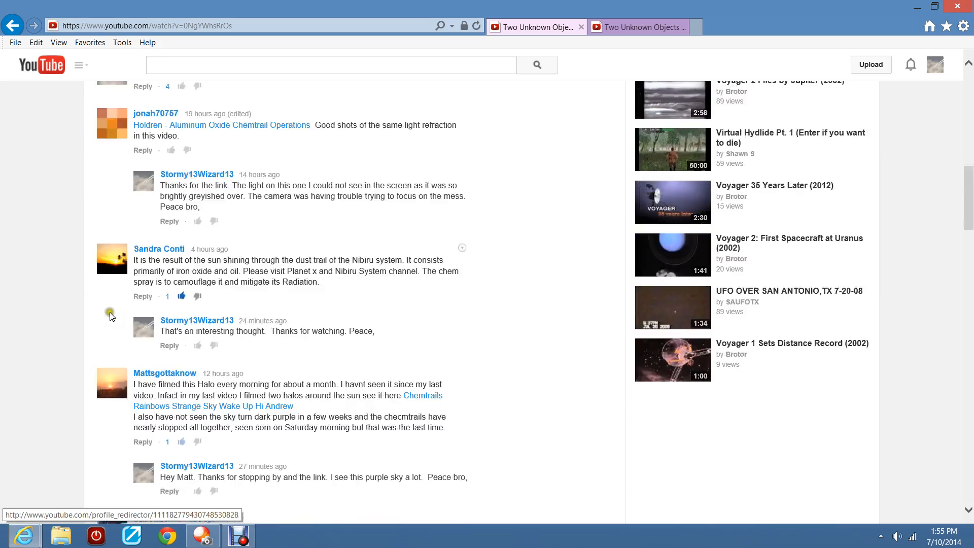
Read down through all 27 comments to the last one, then return toward the ALL COMMENTS (27) heading.
scroll(down, 3)
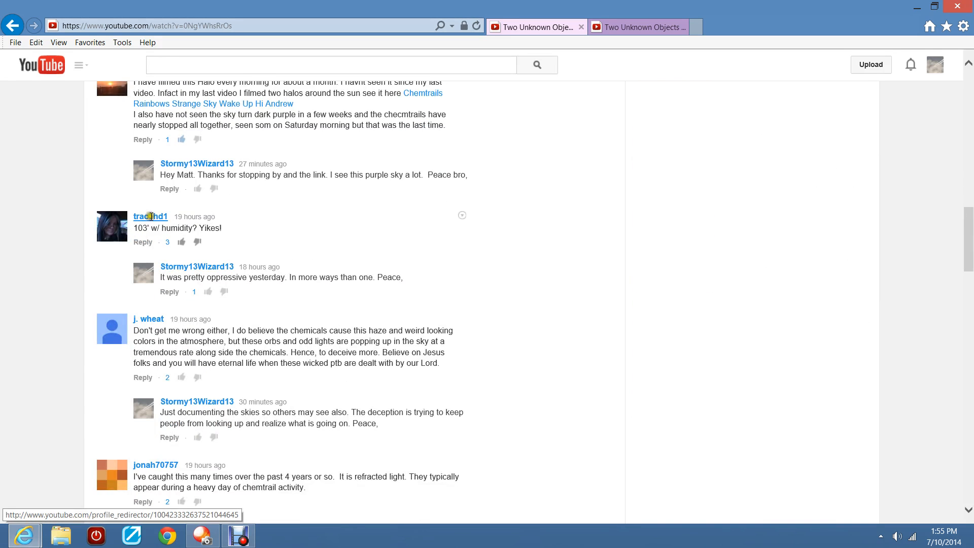
mouse_move(157, 337)
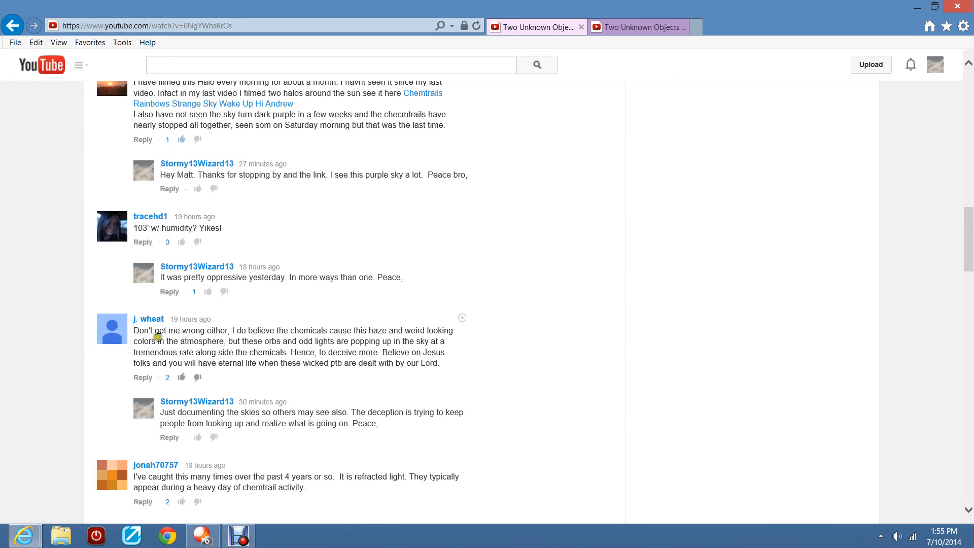
scroll(down, 3)
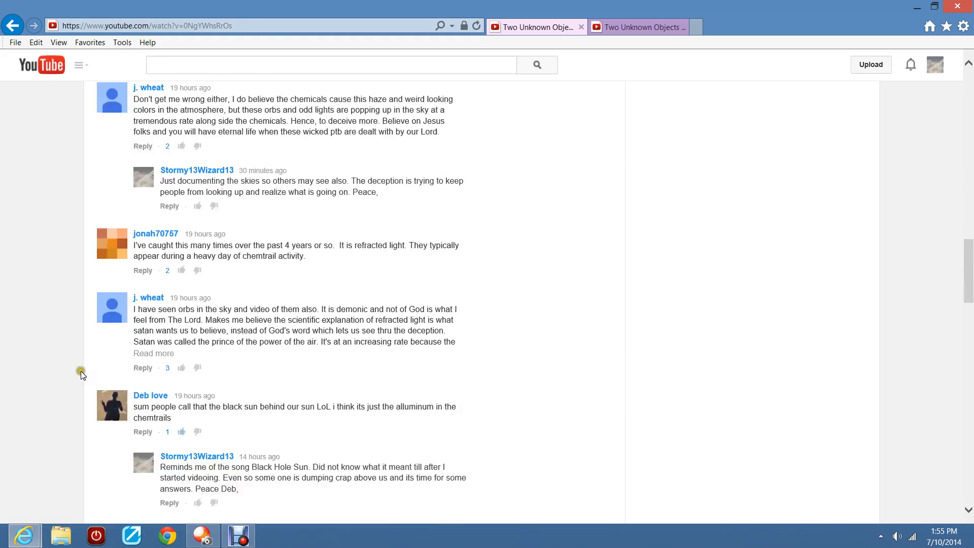
scroll(down, 3)
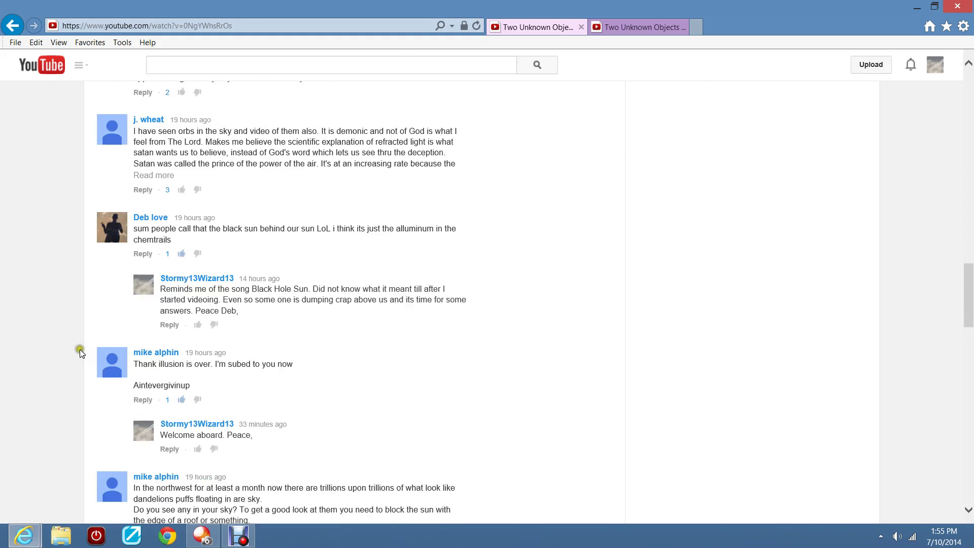
scroll(down, 3)
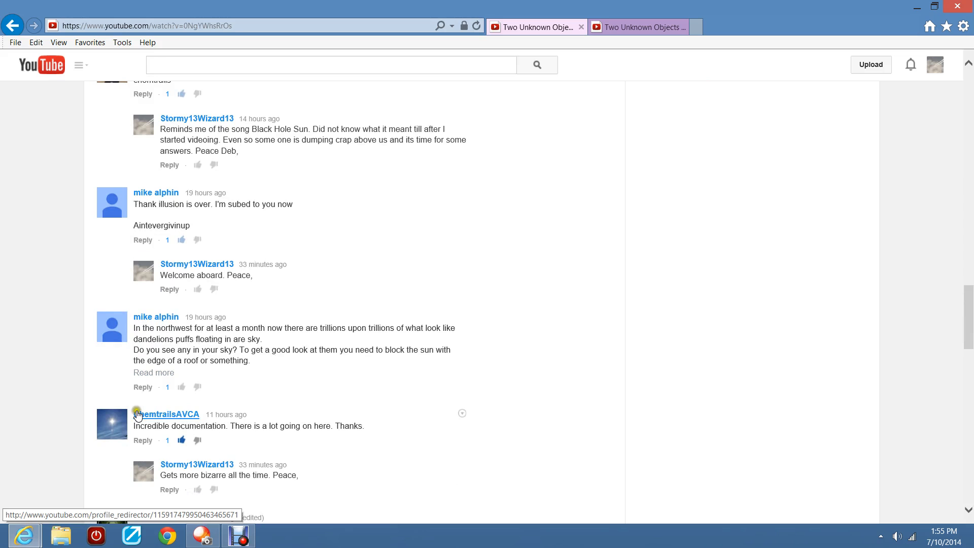
scroll(down, 3)
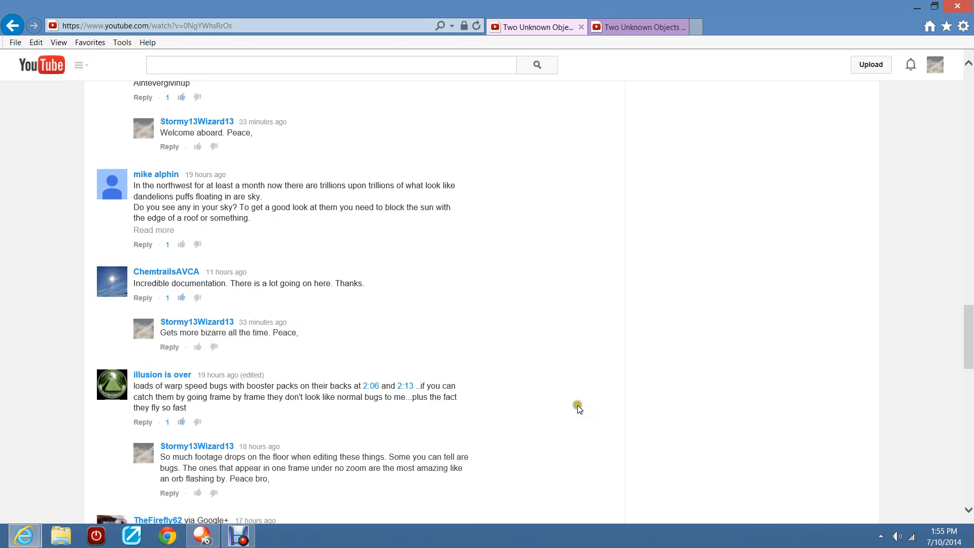
scroll(down, 3)
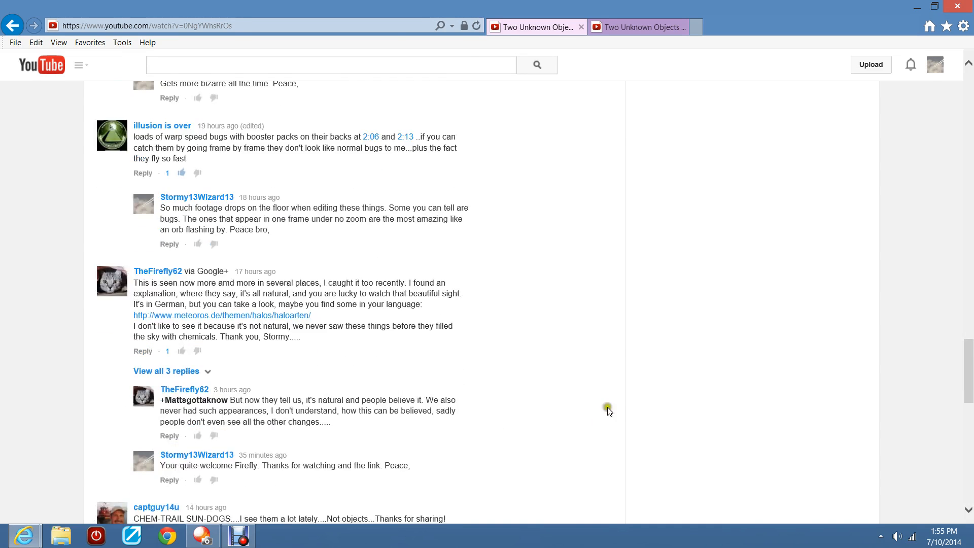
scroll(down, 3)
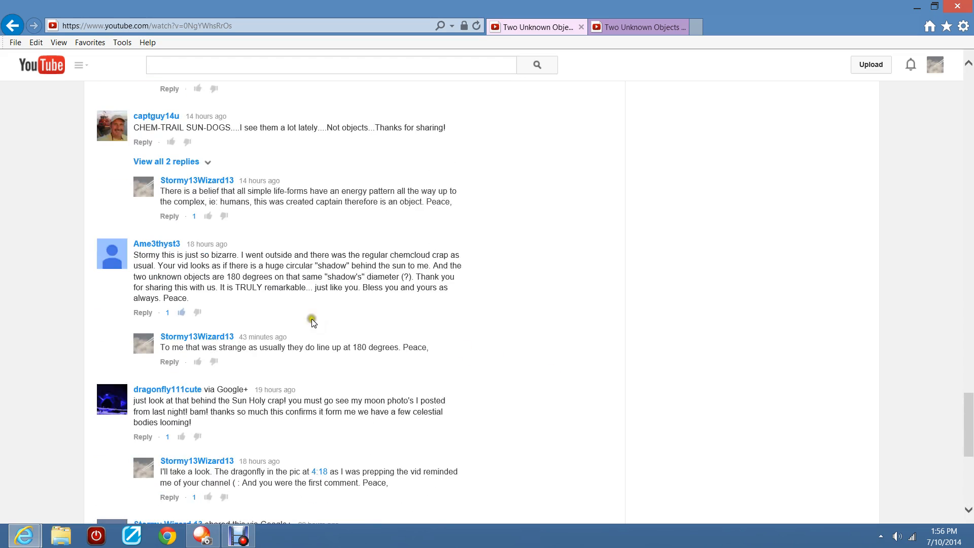
scroll(down, 3)
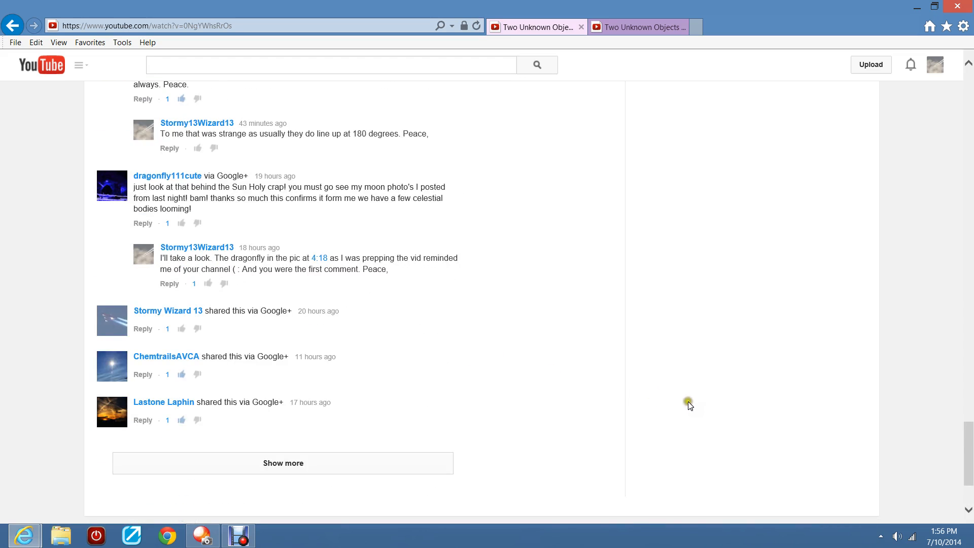
click(283, 463)
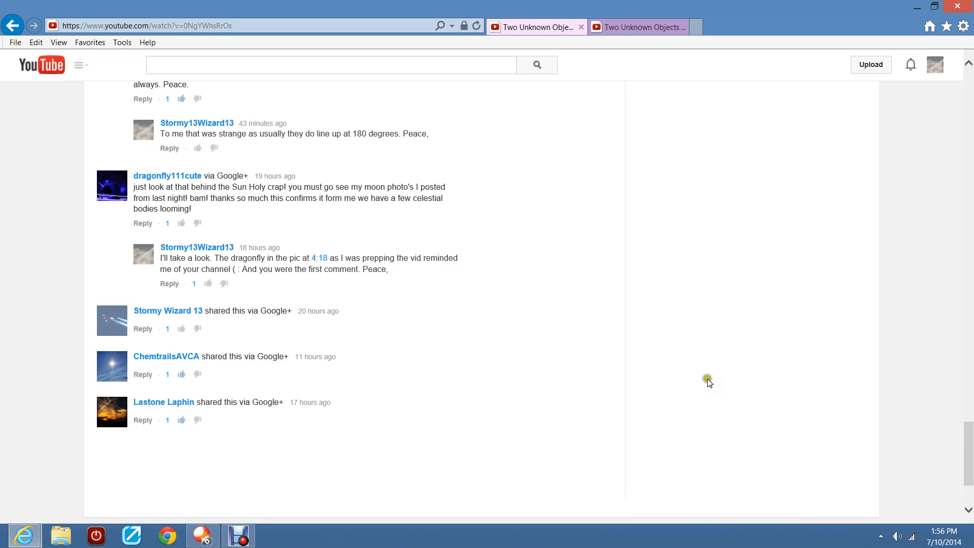
scroll(up, 3)
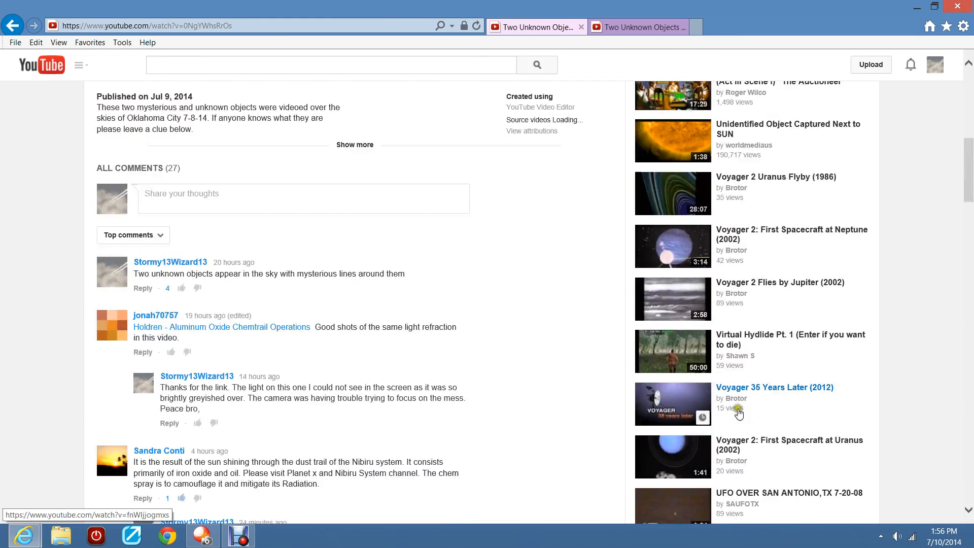
View the same video in the backup channel's tab at 162 views and scroll through its 4 comments.
click(633, 27)
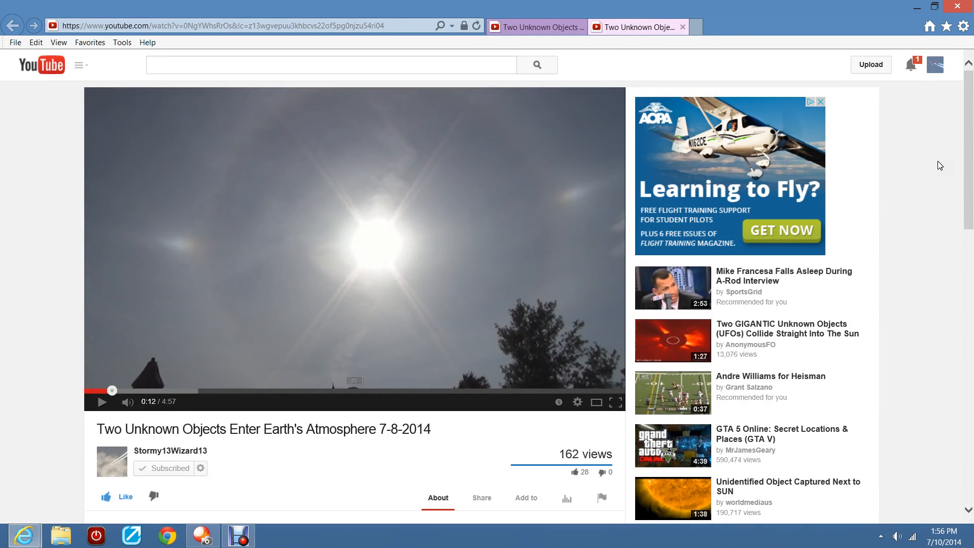
scroll(down, 3)
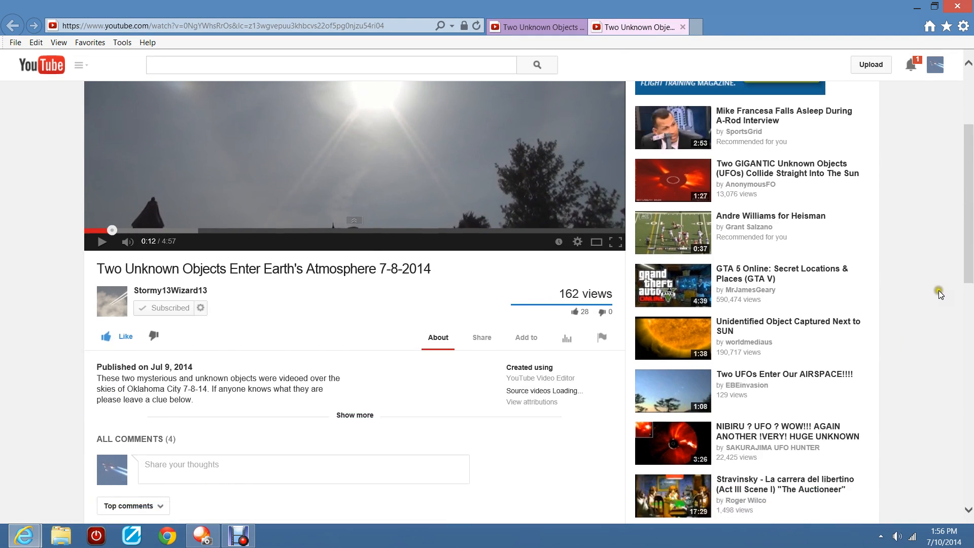
scroll(down, 3)
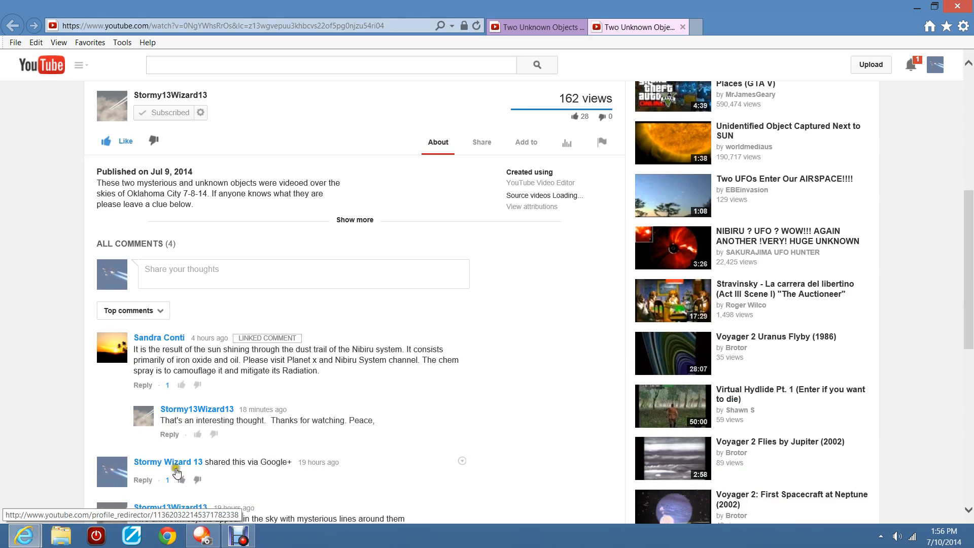
mouse_move(168, 462)
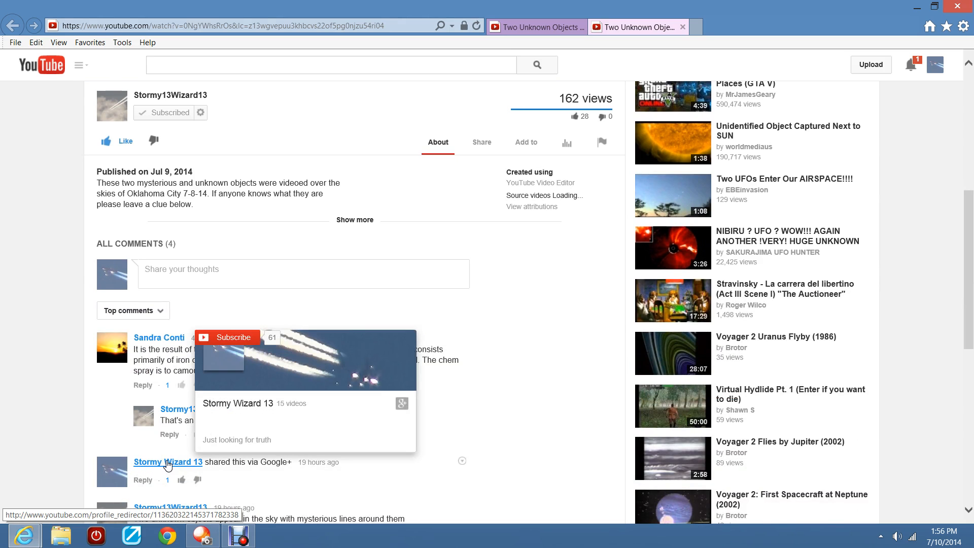
scroll(down, 3)
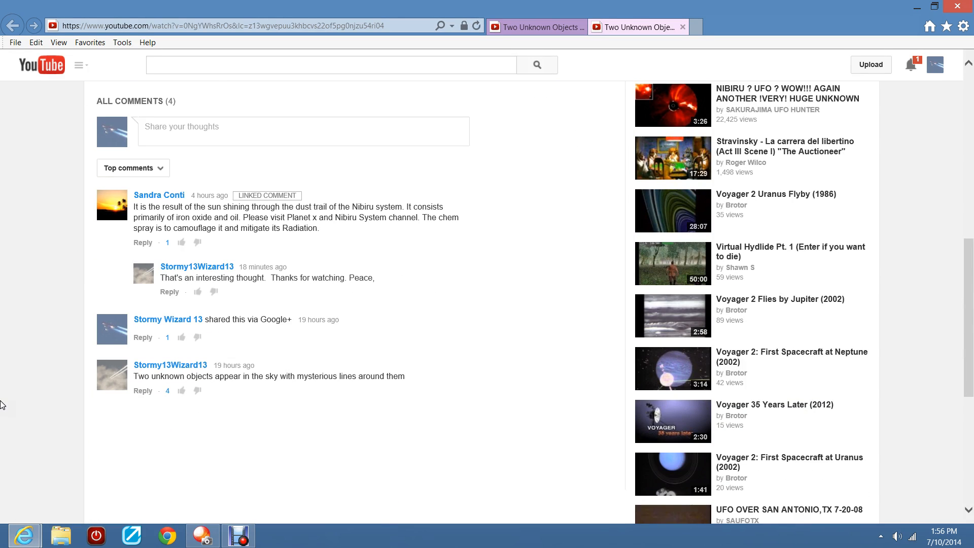
mouse_move(159, 195)
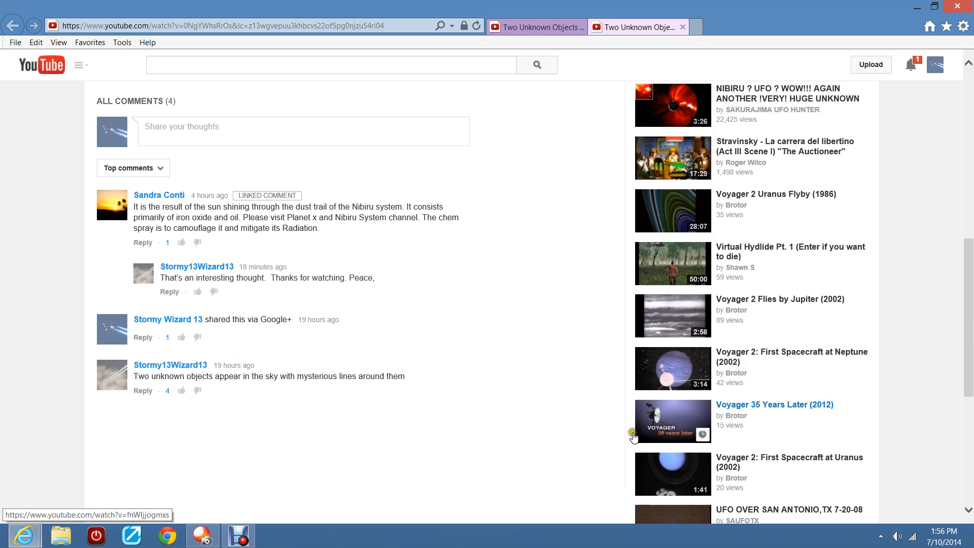
mouse_move(939, 399)
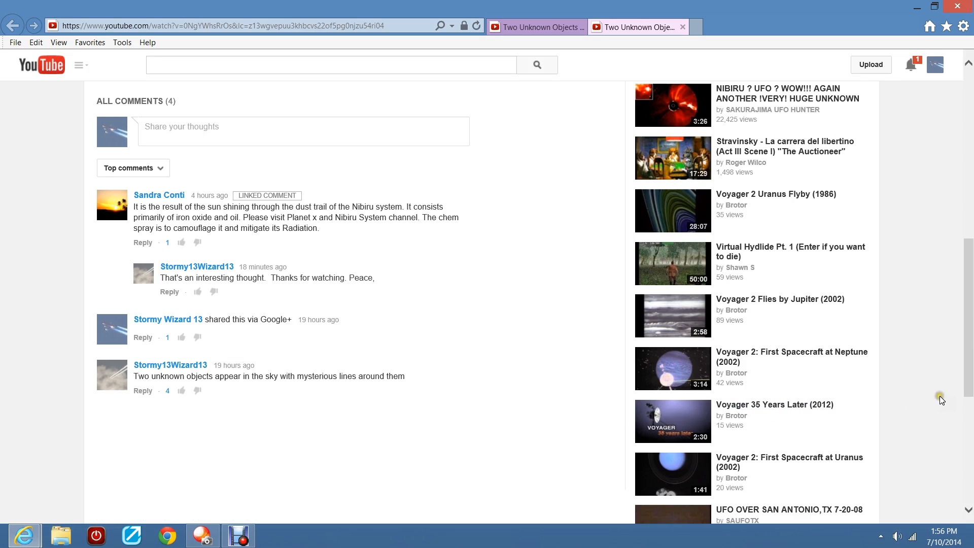
mouse_move(942, 403)
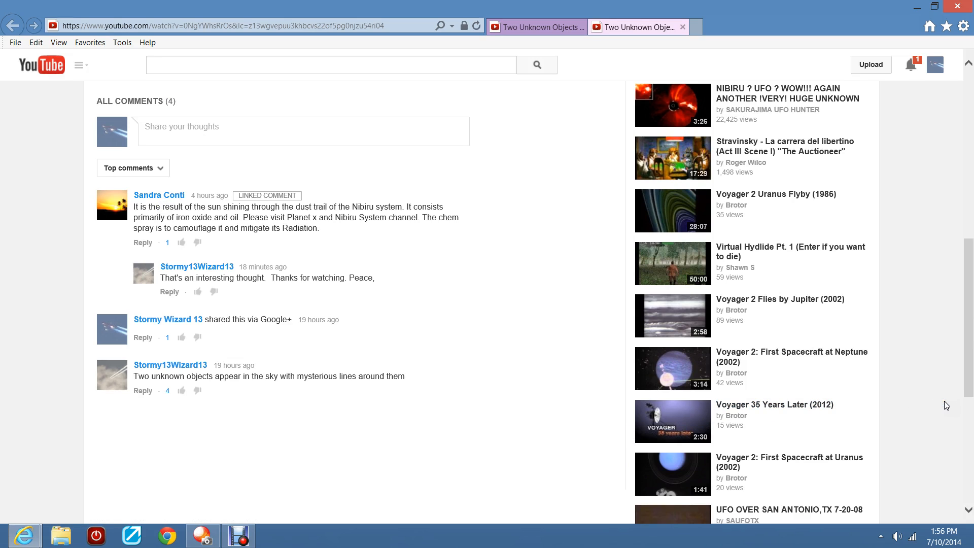
mouse_move(159, 194)
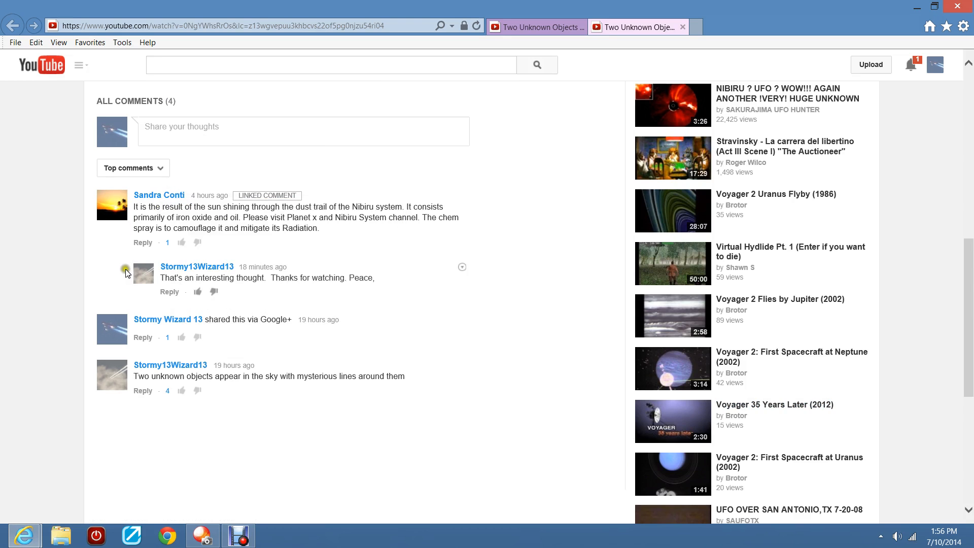
scroll(up, 3)
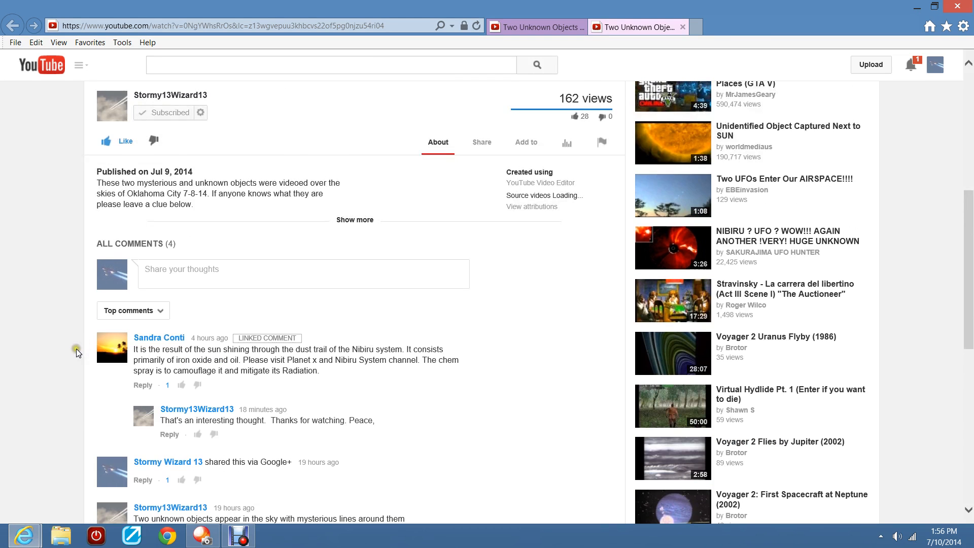
scroll(up, 3)
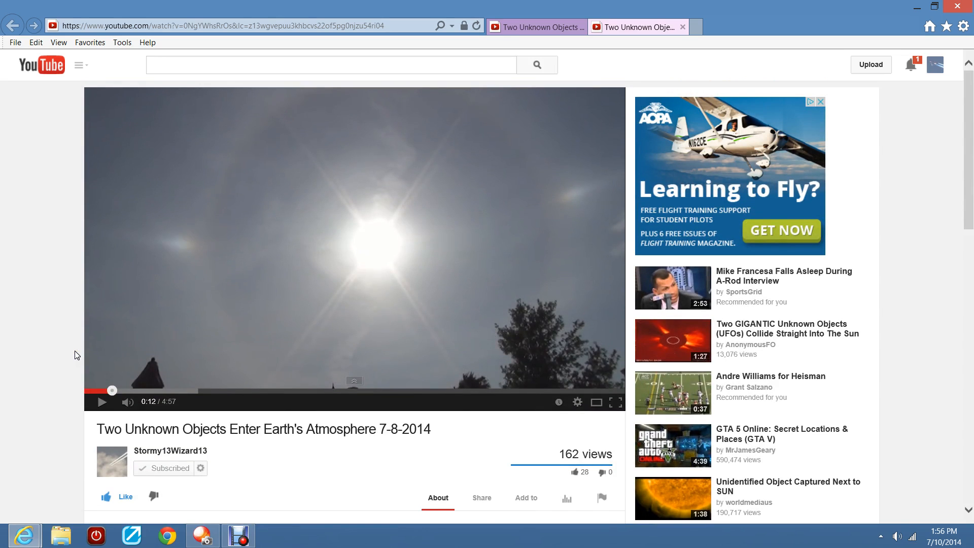
mouse_move(682, 359)
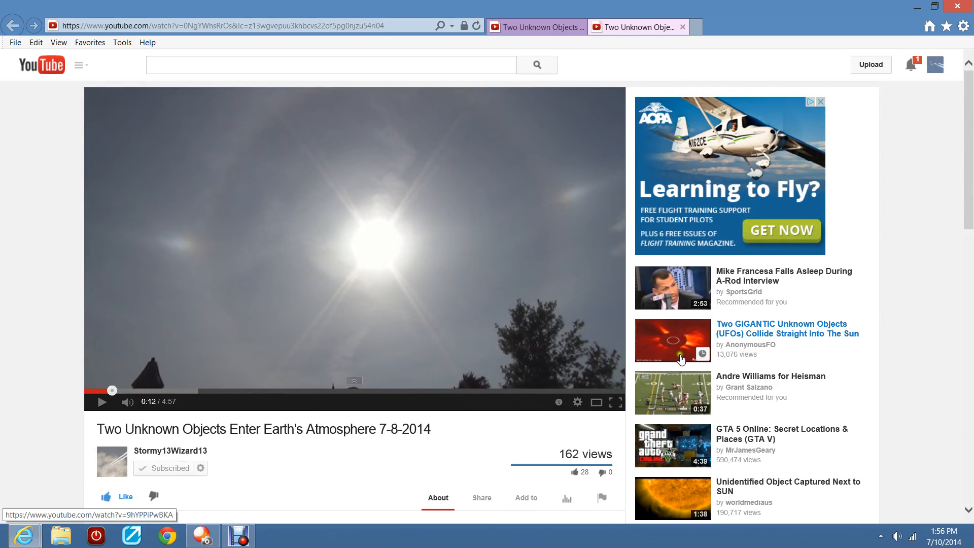
mouse_move(846, 375)
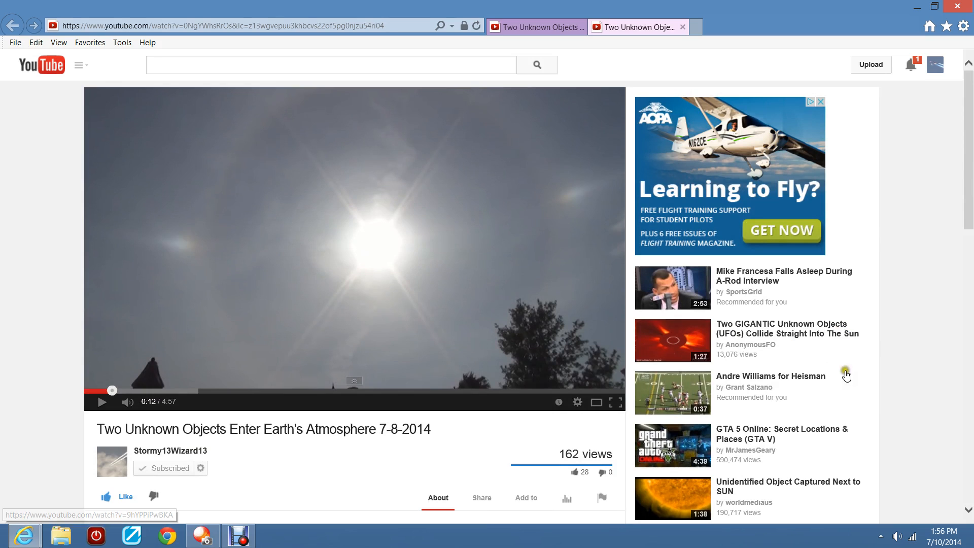
mouse_move(918, 366)
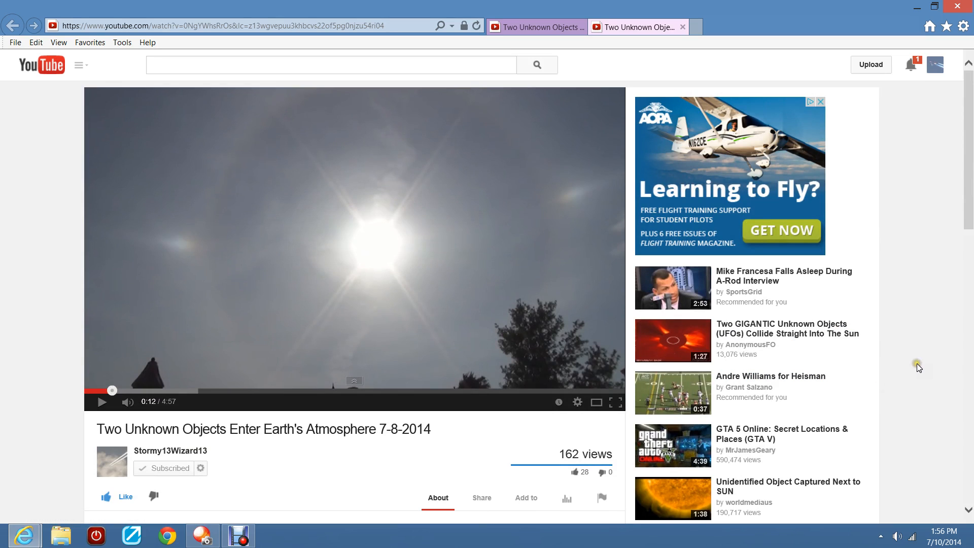
mouse_move(923, 359)
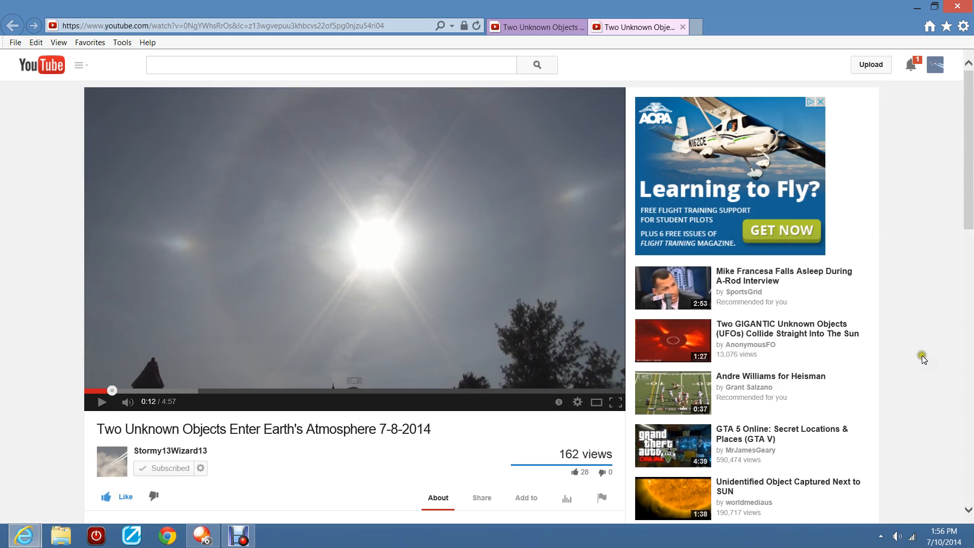
mouse_move(925, 352)
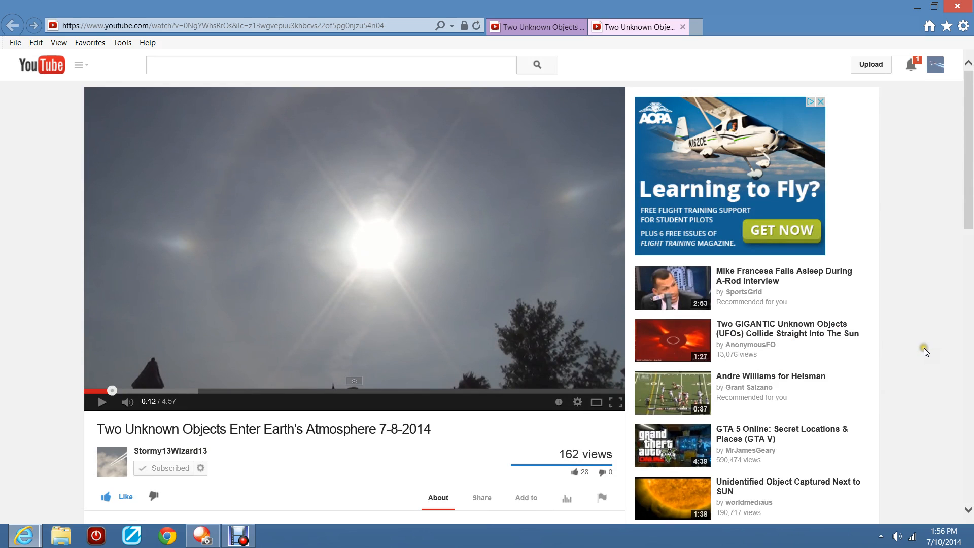
mouse_move(925, 342)
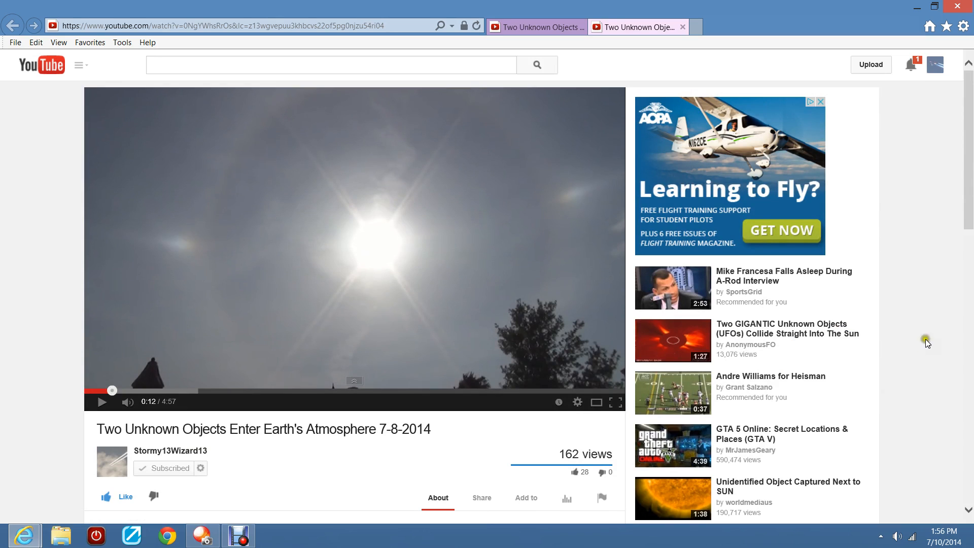
mouse_move(919, 320)
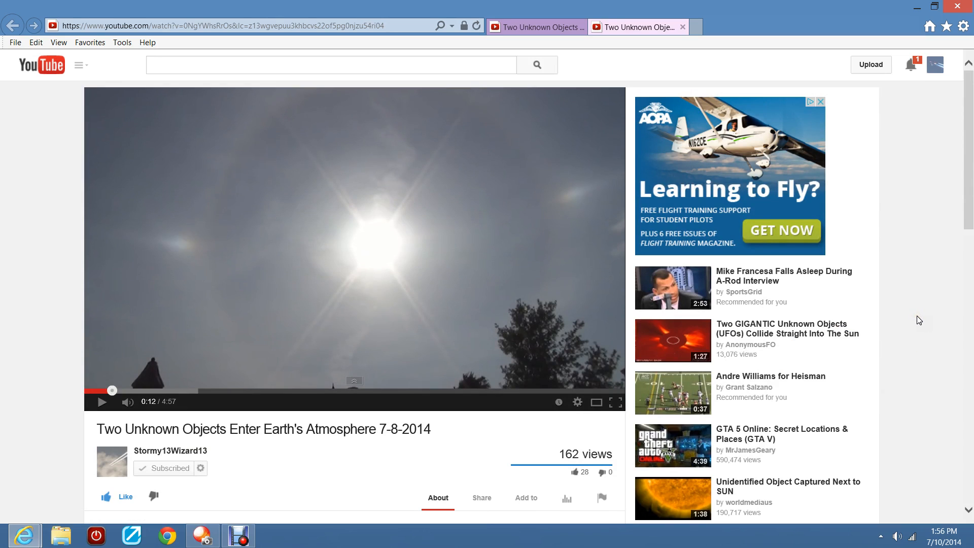
Scroll up and down the subscribed viewer's watch page comparing its comments with the main channel's.
scroll(down, 3)
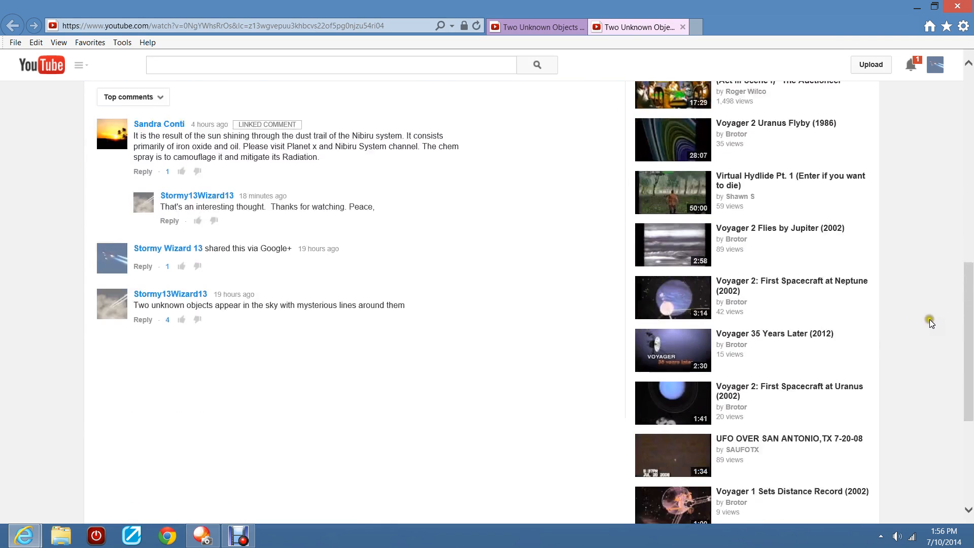
scroll(up, 3)
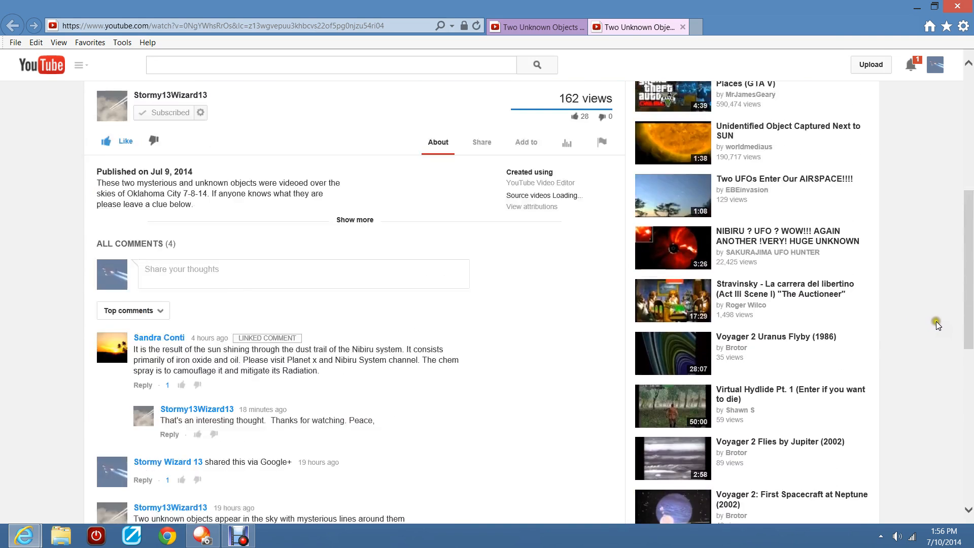
scroll(up, 3)
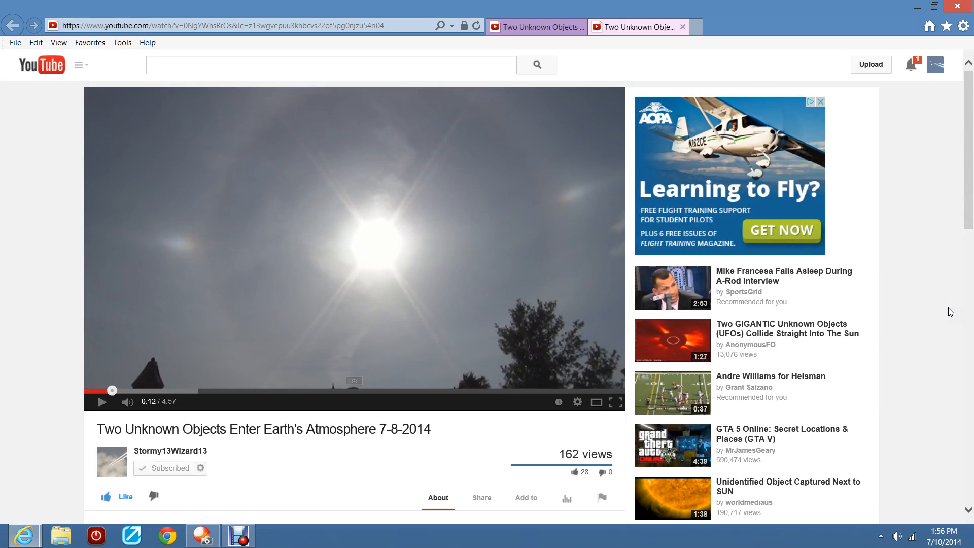
mouse_move(943, 333)
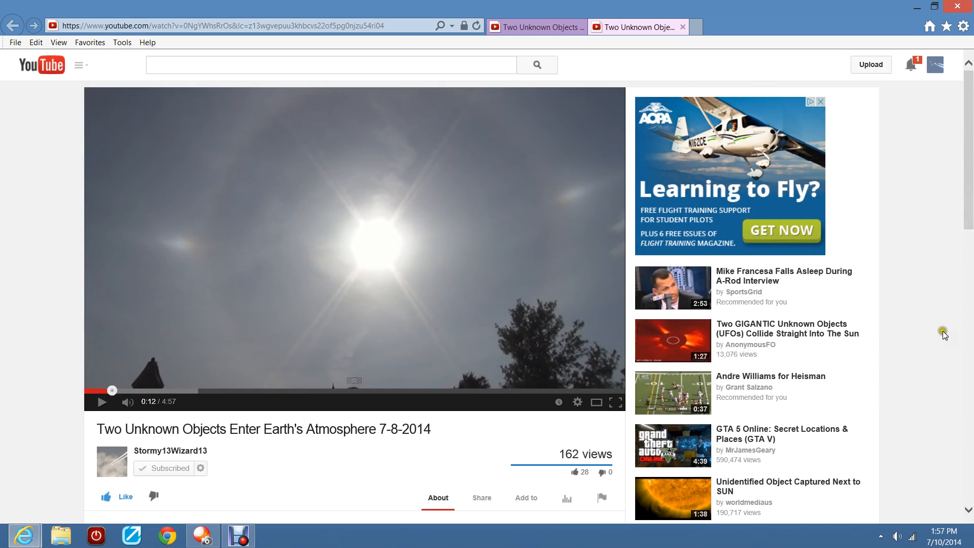
mouse_move(931, 313)
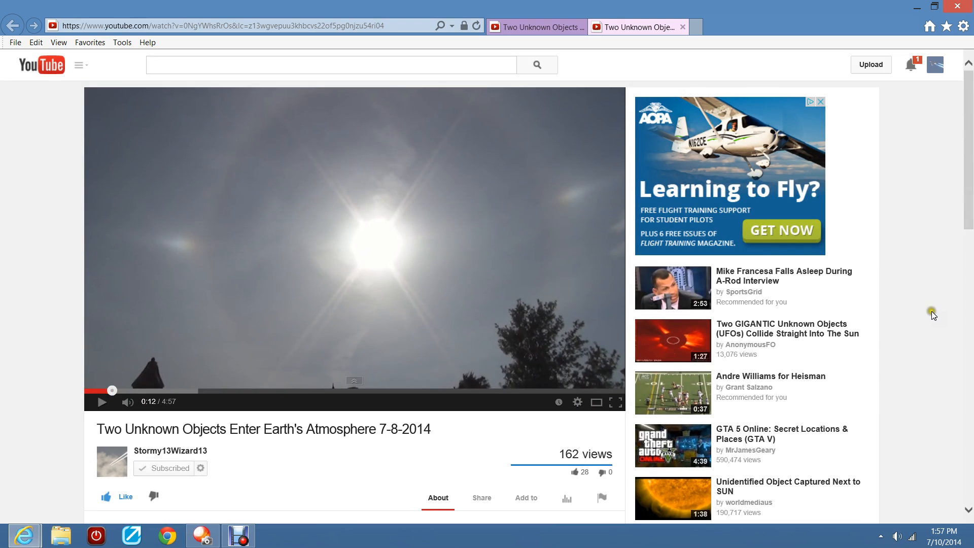
scroll(down, 3)
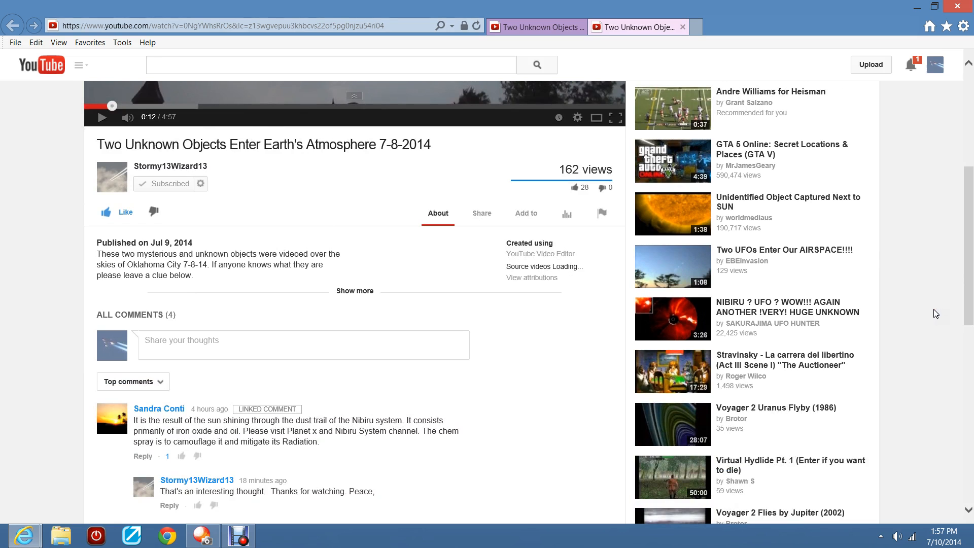
scroll(down, 3)
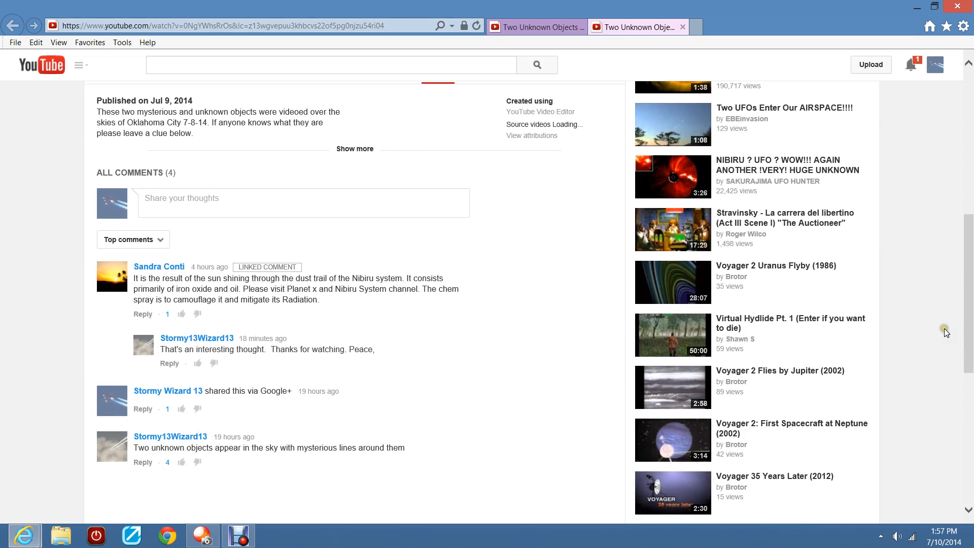
scroll(up, 3)
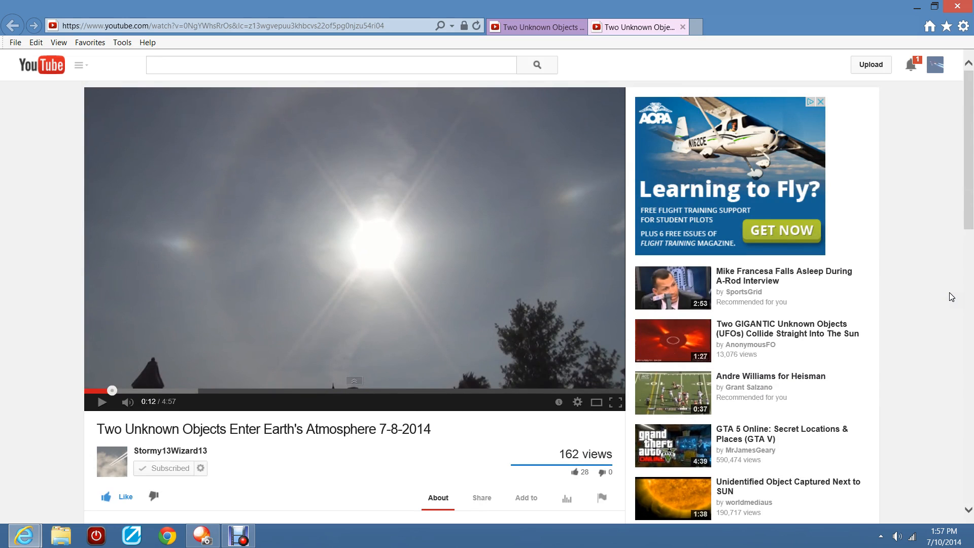
mouse_move(925, 280)
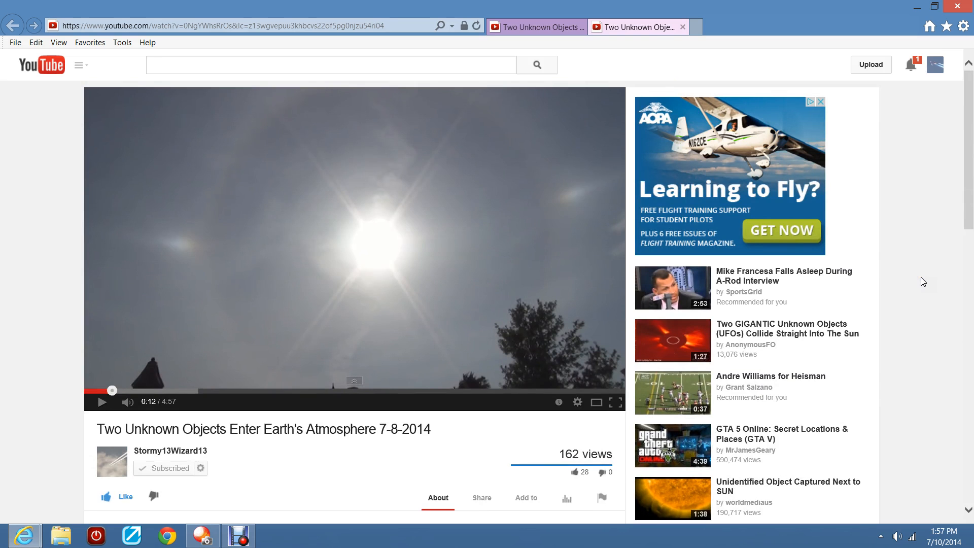
mouse_move(931, 280)
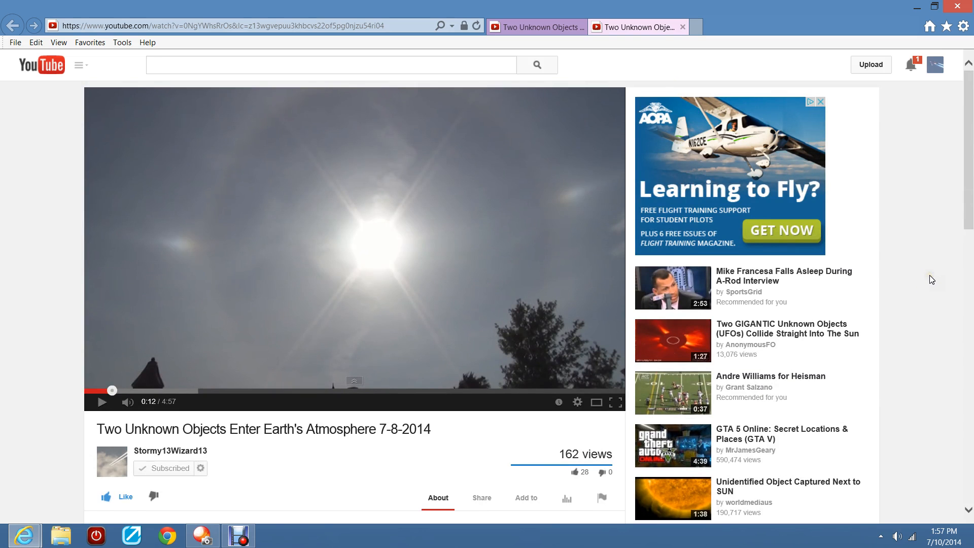
scroll(down, 3)
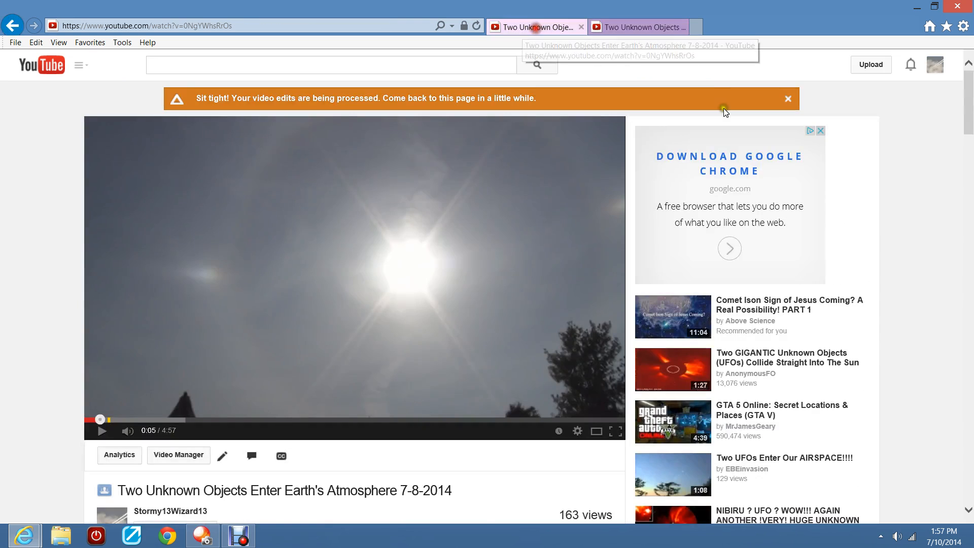
mouse_move(284, 93)
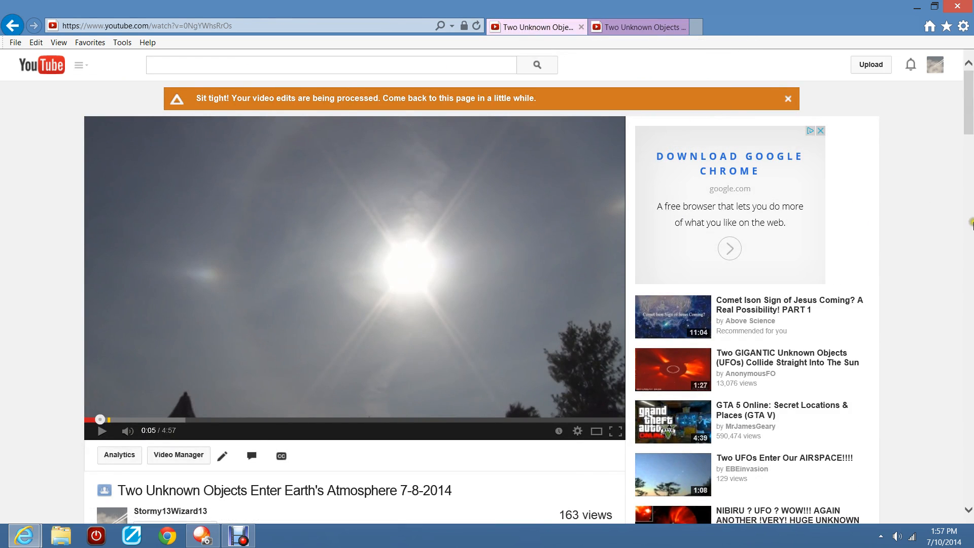
scroll(down, 3)
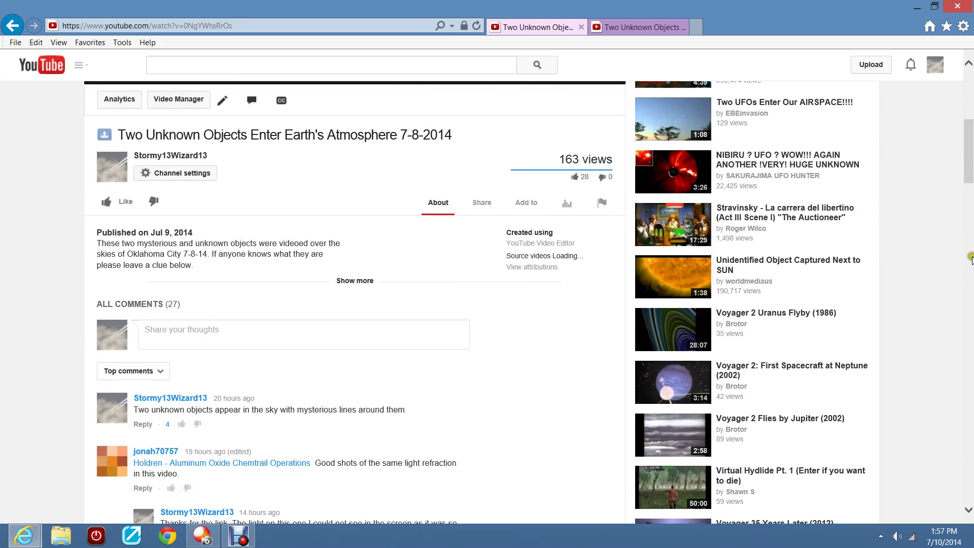
scroll(down, 3)
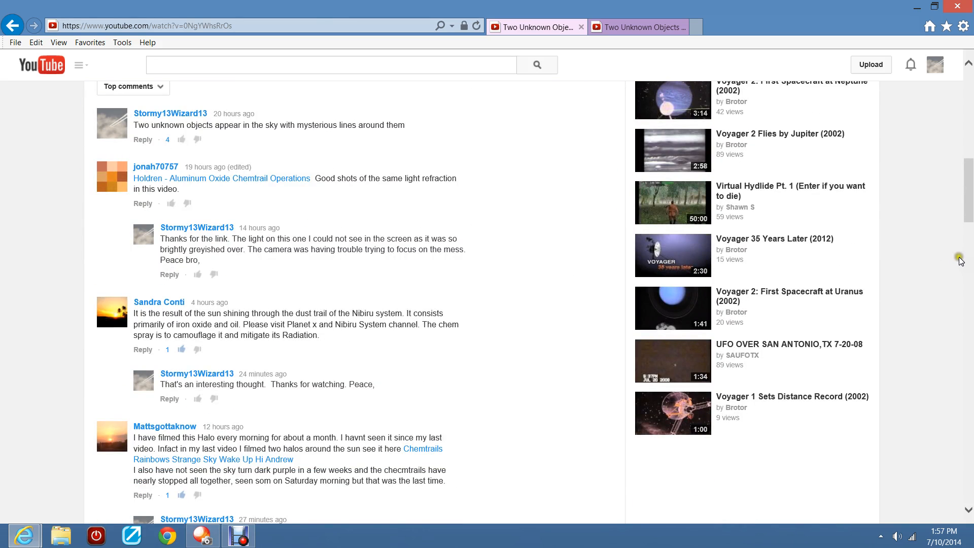
mouse_move(954, 265)
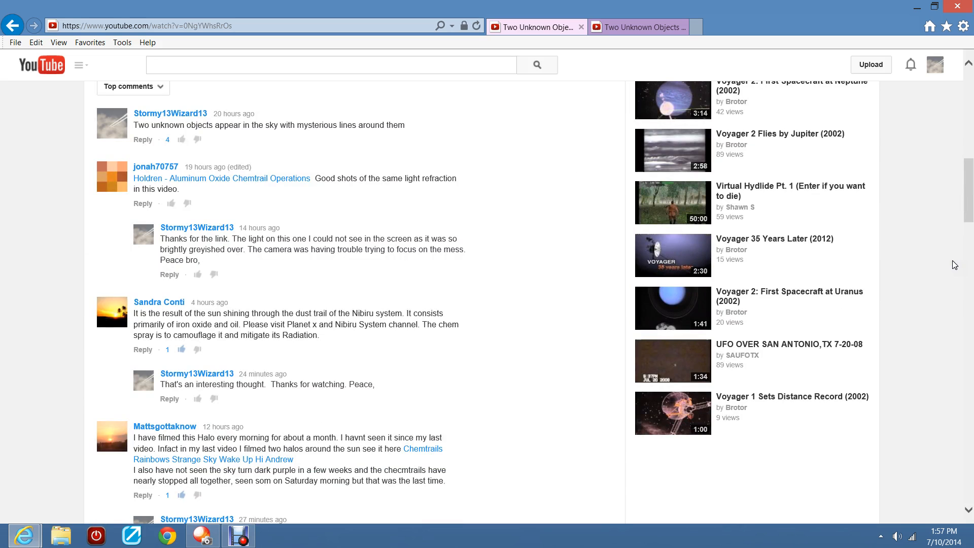
scroll(down, 3)
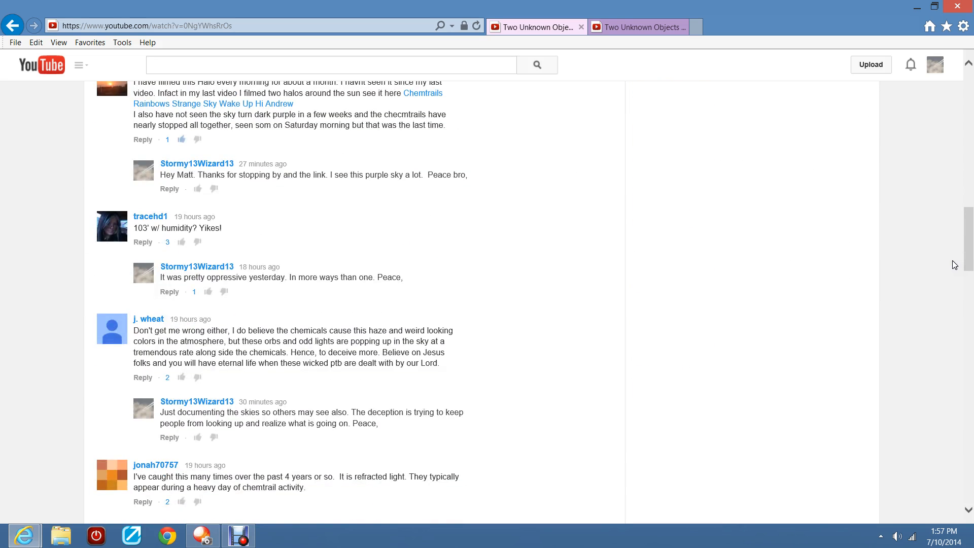
scroll(up, 3)
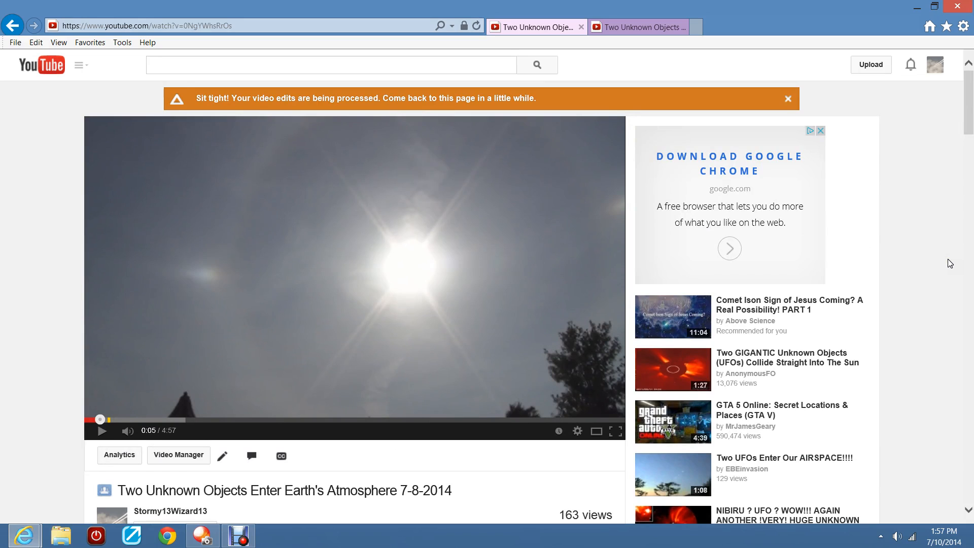
mouse_move(942, 249)
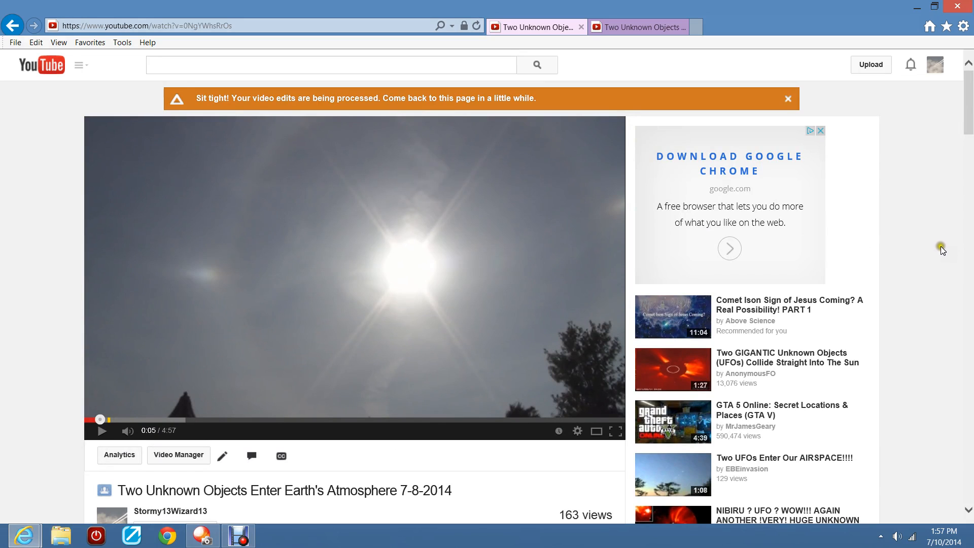
mouse_move(932, 219)
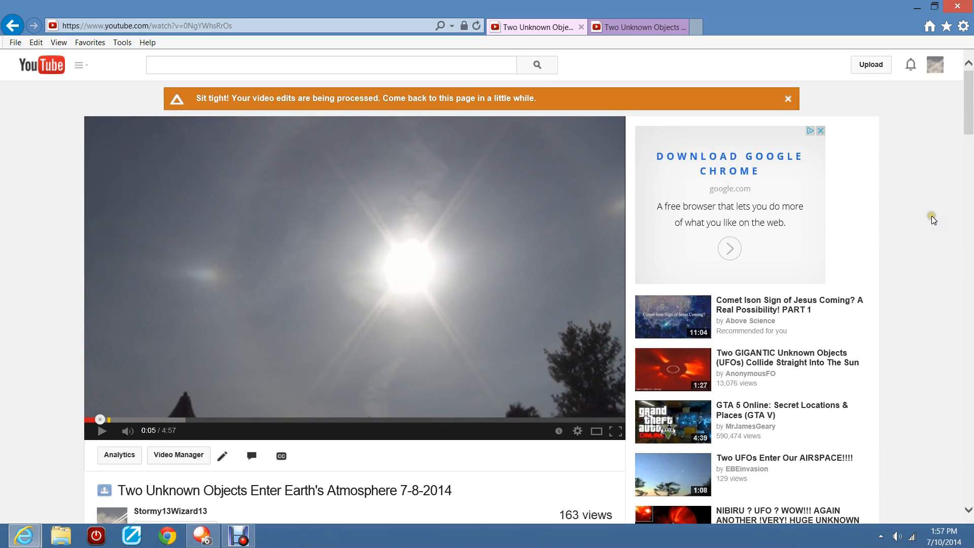
scroll(down, 3)
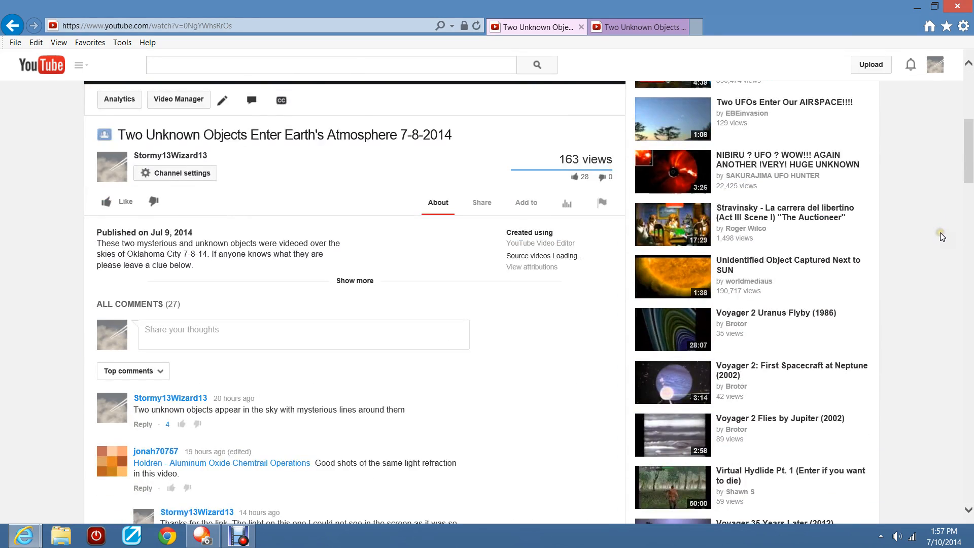
click(633, 26)
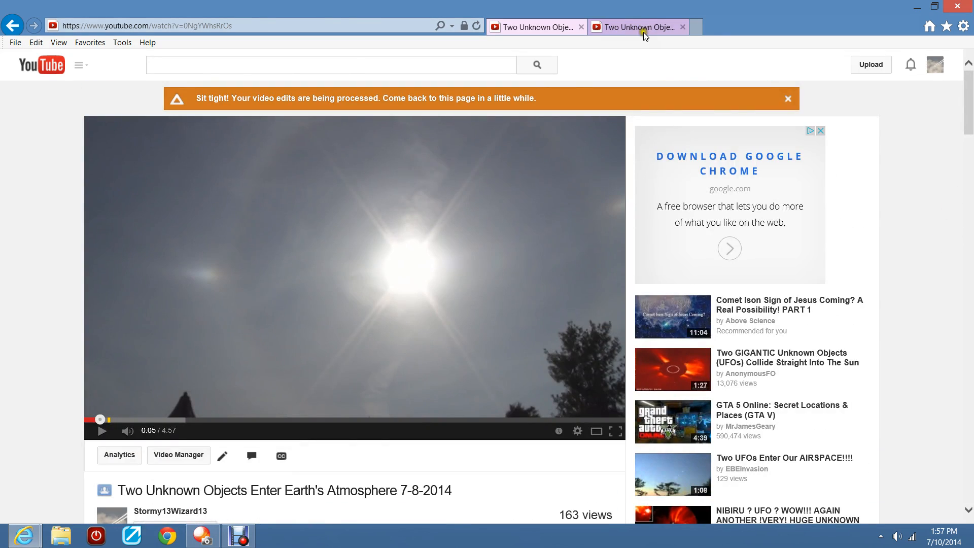
Check the ALL COMMENTS (4) section, then play the halo video full screen and exit full screen.
scroll(down, 3)
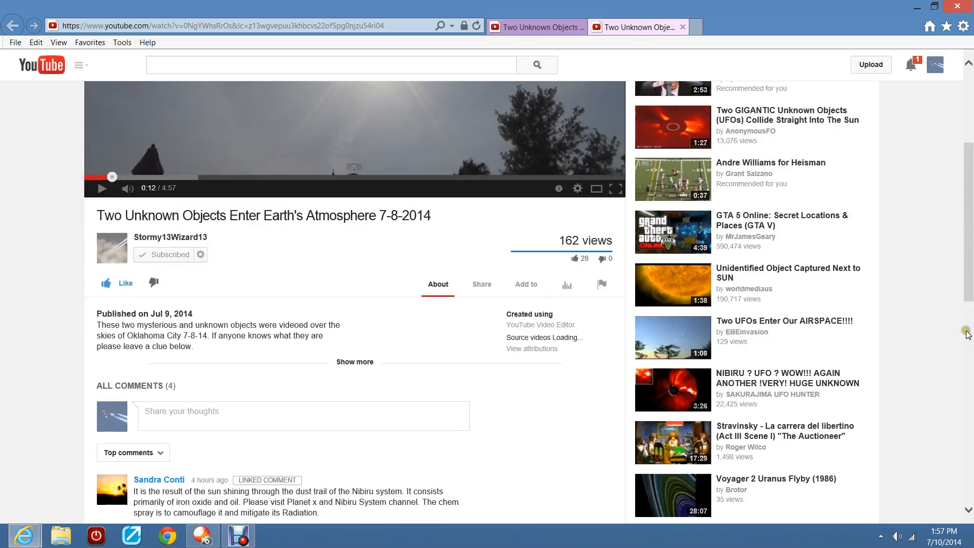
scroll(up, 3)
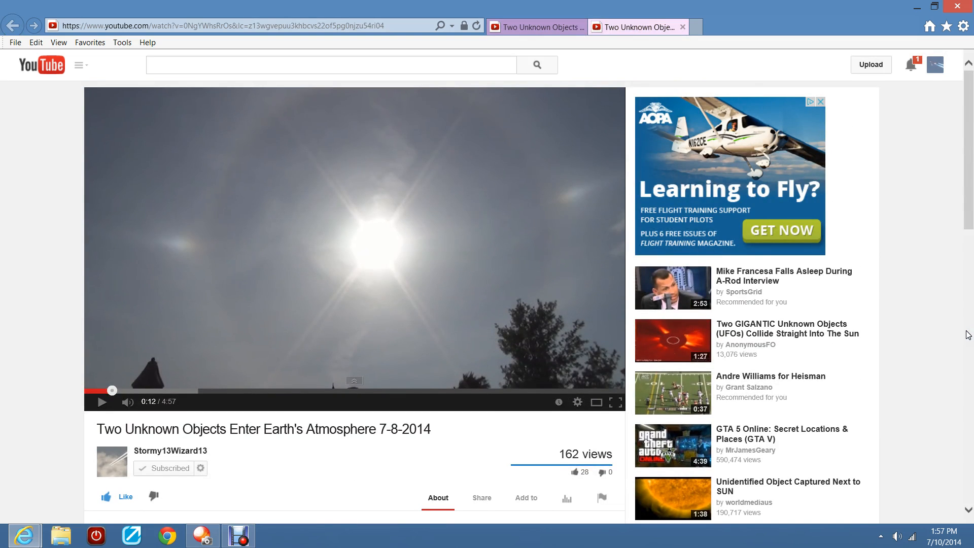
mouse_move(91, 415)
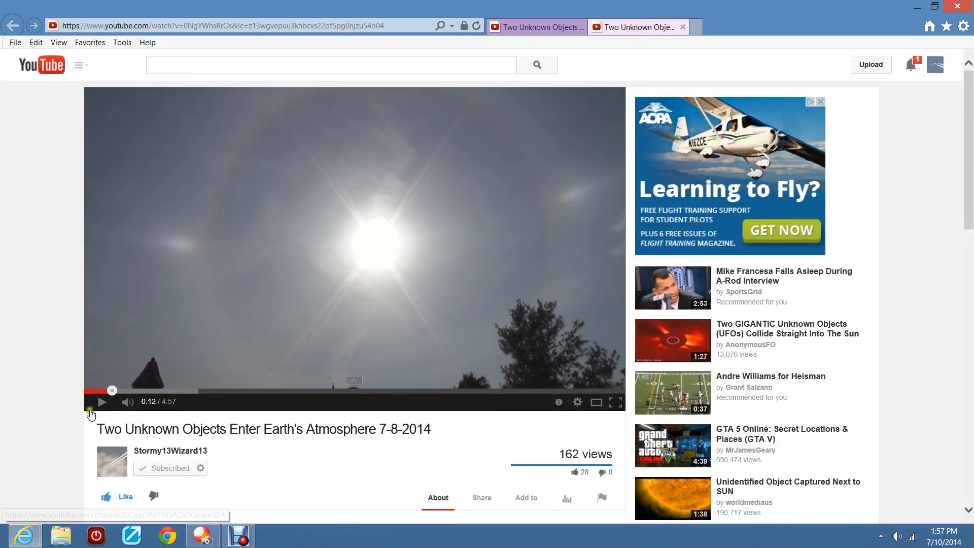
click(102, 402)
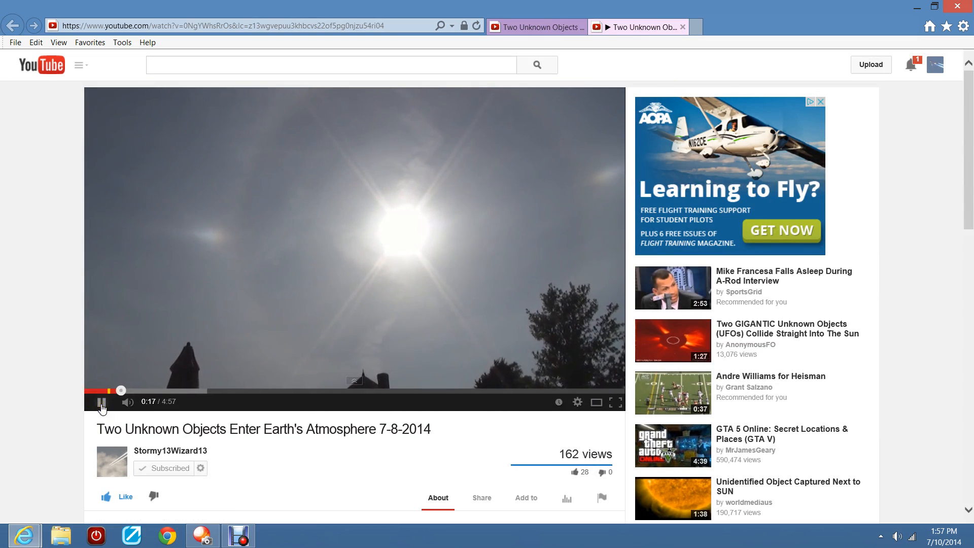
click(617, 402)
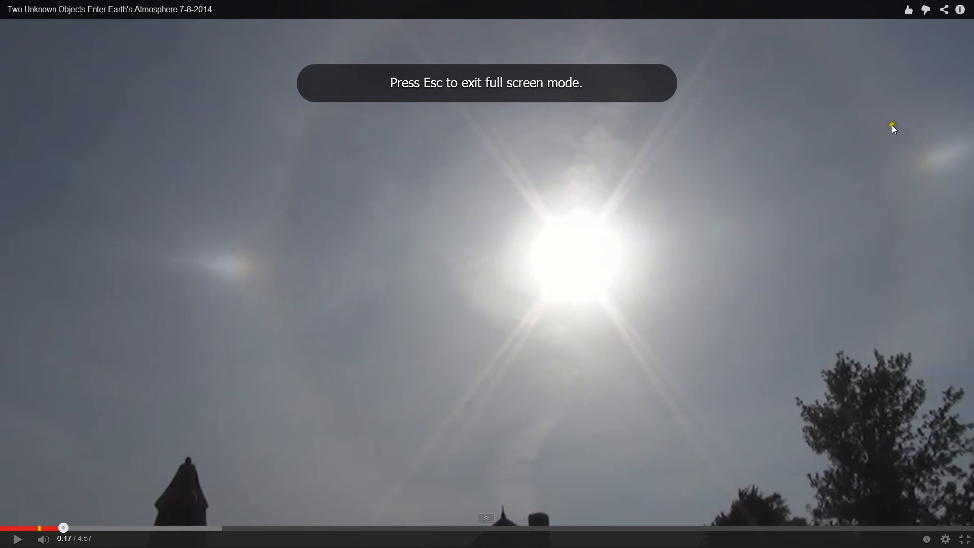
key(Escape)
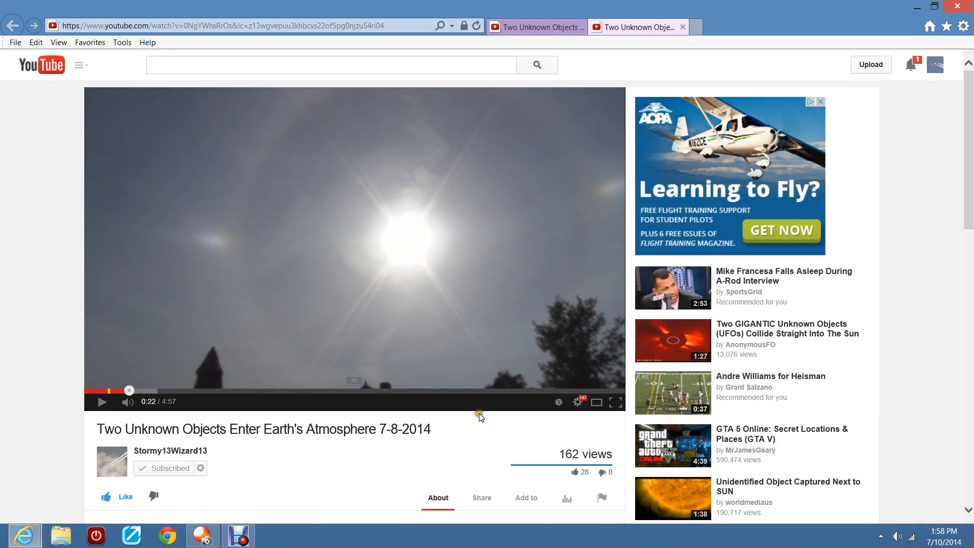
Skip the footage ahead to 4:30 and watch that part full screen before exiting.
click(570, 389)
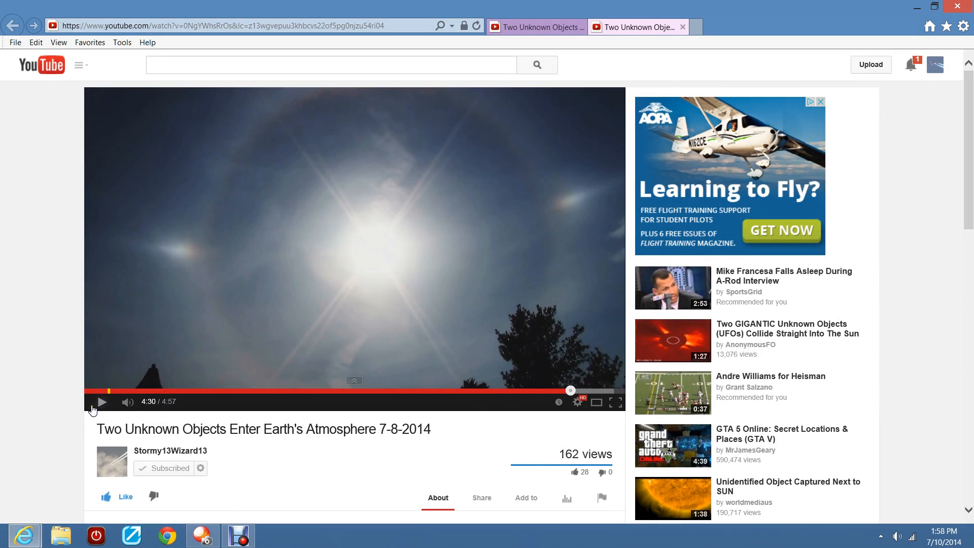
click(617, 402)
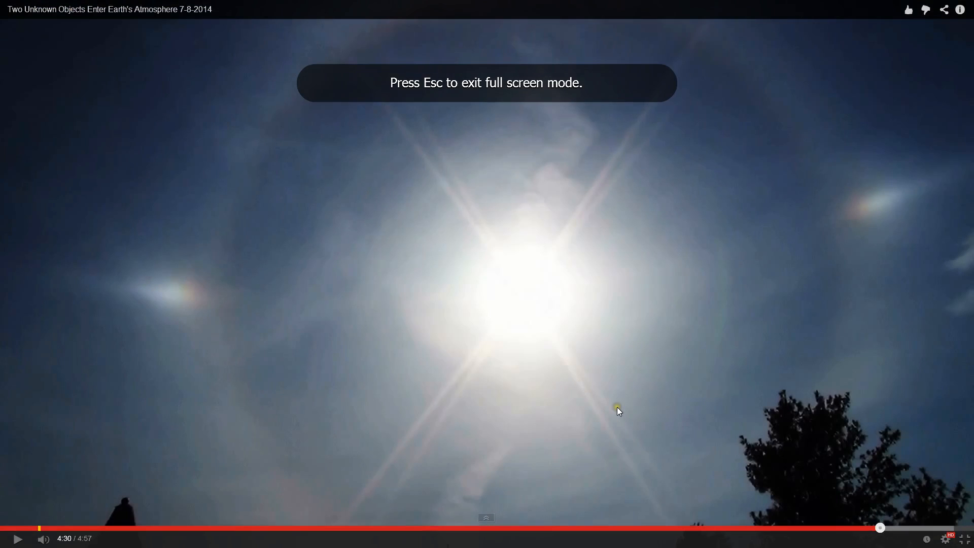
mouse_move(939, 533)
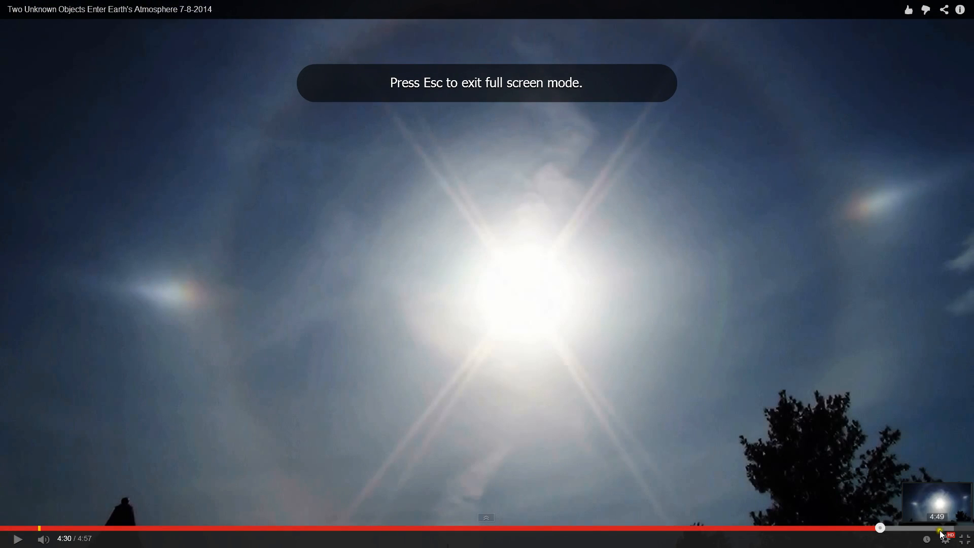
key(Escape)
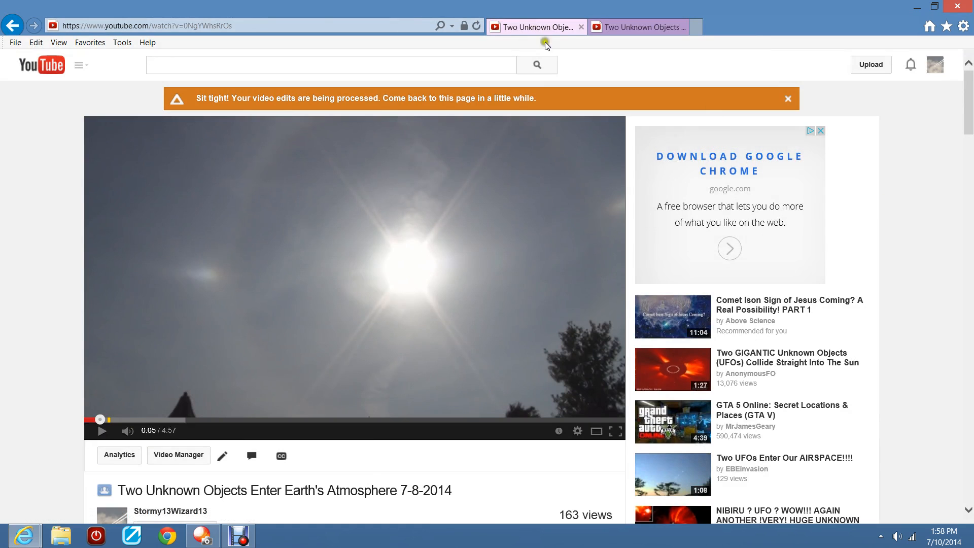
Scroll the uploader's page down to the 27 comments and back, then bring up Debut Video Capture.
scroll(down, 3)
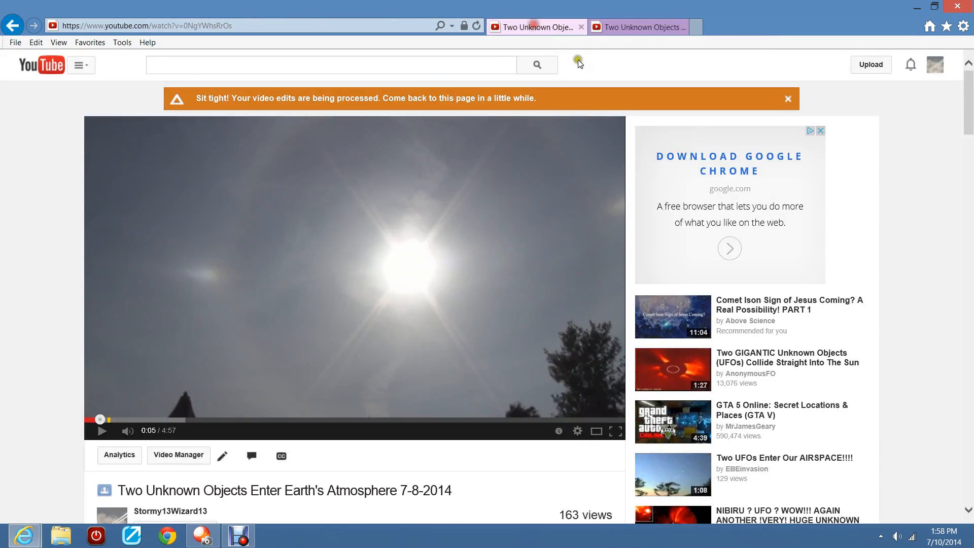
scroll(down, 3)
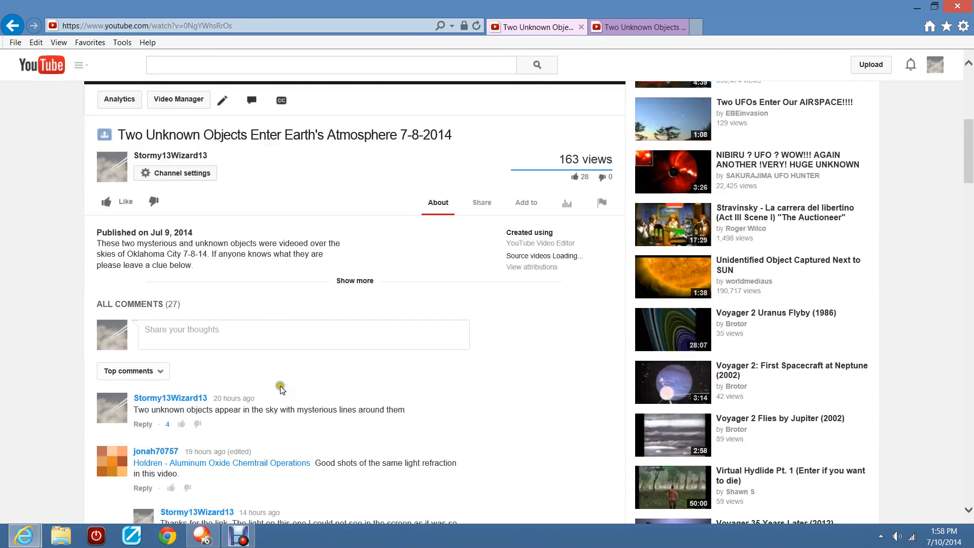
scroll(up, 3)
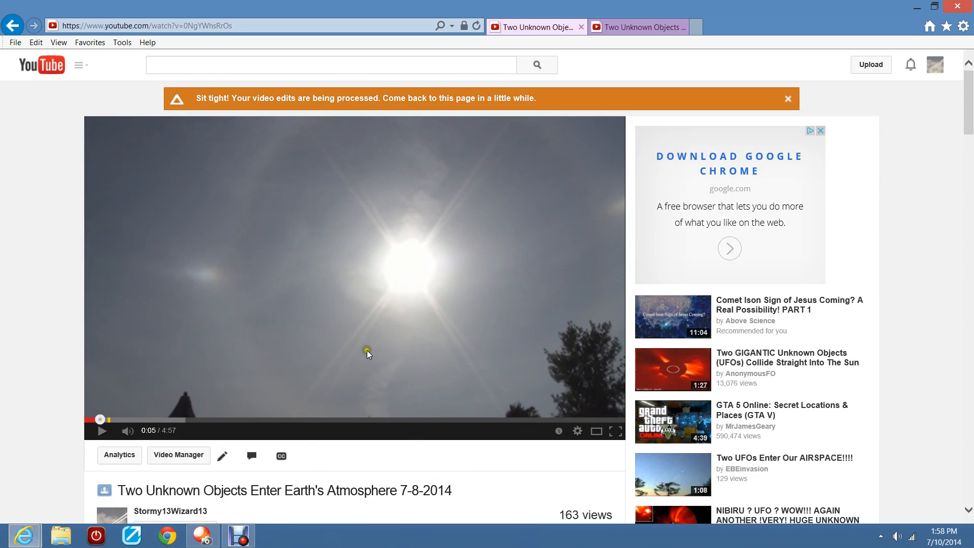
mouse_move(24, 535)
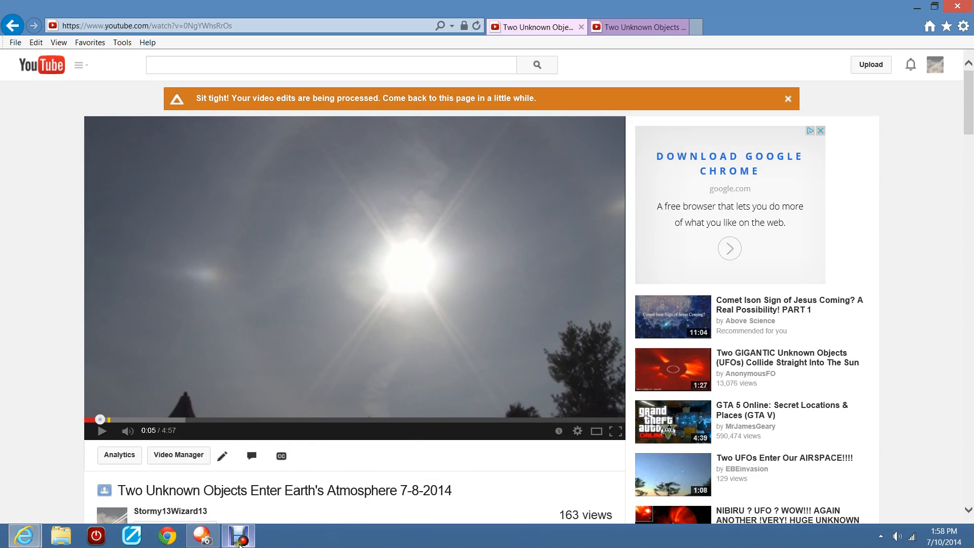
click(237, 535)
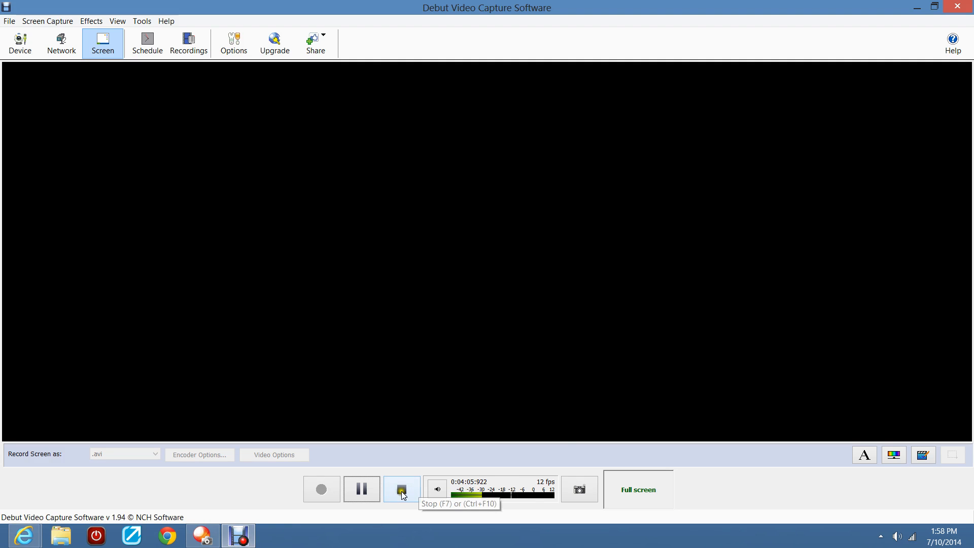